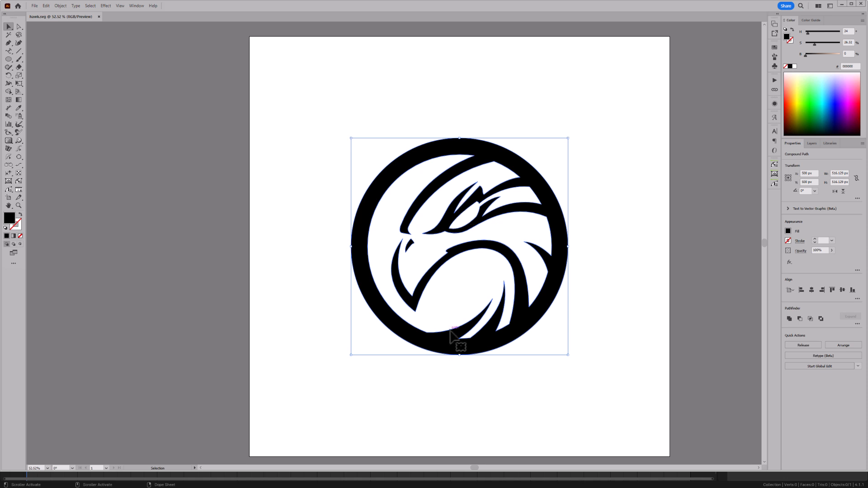
Save a copy of the hawk emblem in Illustrator and start a new General scene in Blender
key("ctrl+shift+s")
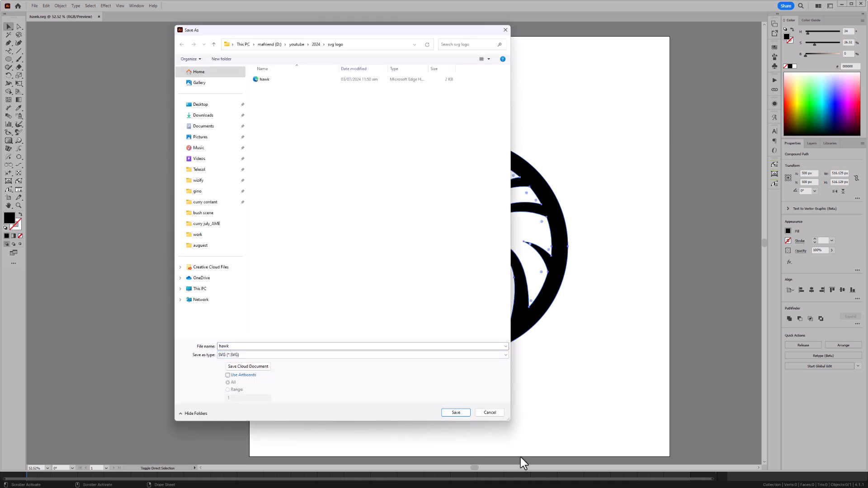
left_click(455, 413)
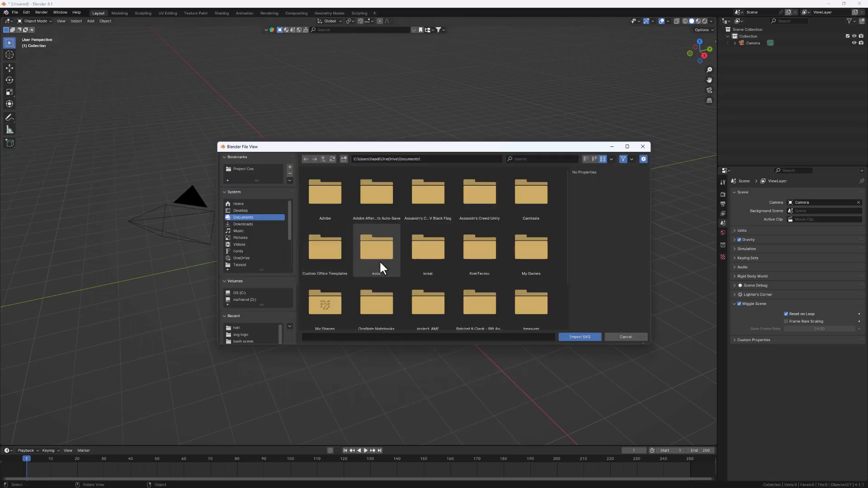
left_click(580, 336)
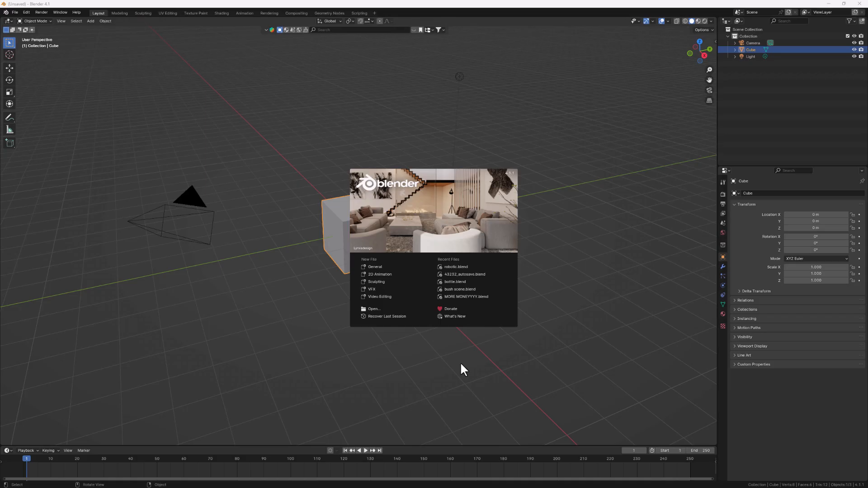
mouse_move(437, 378)
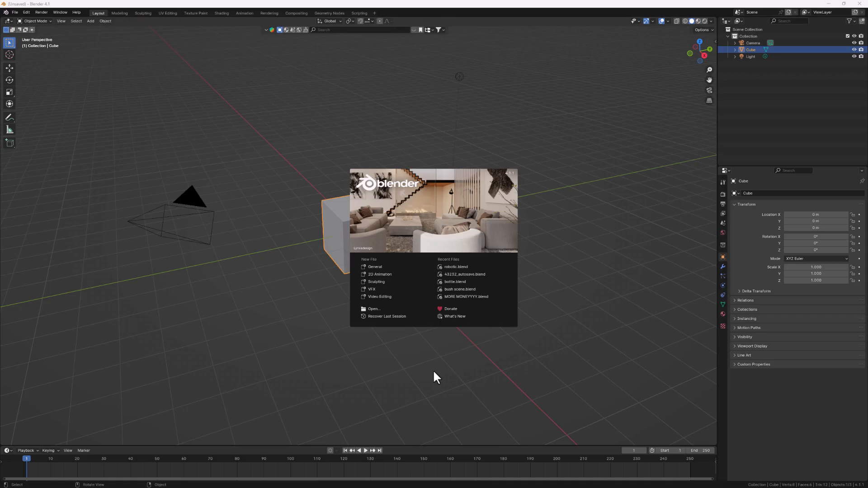
mouse_move(379, 267)
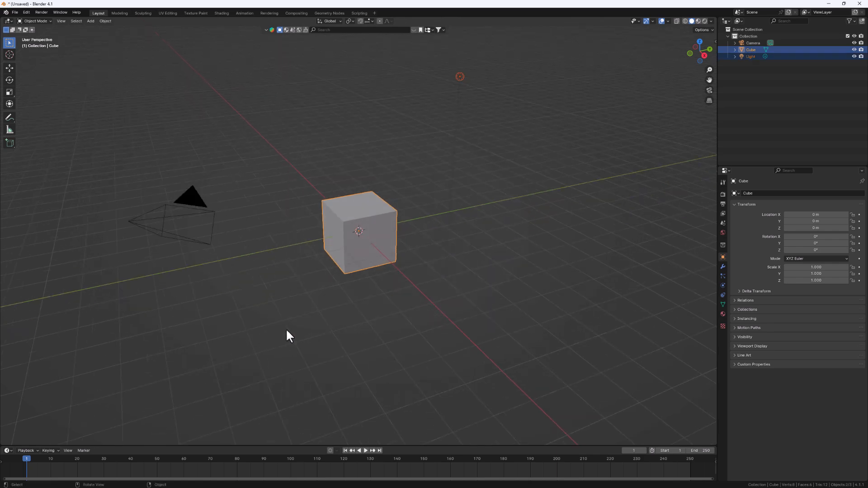
Delete the default cube and light with X, leaving just the camera
key("X")
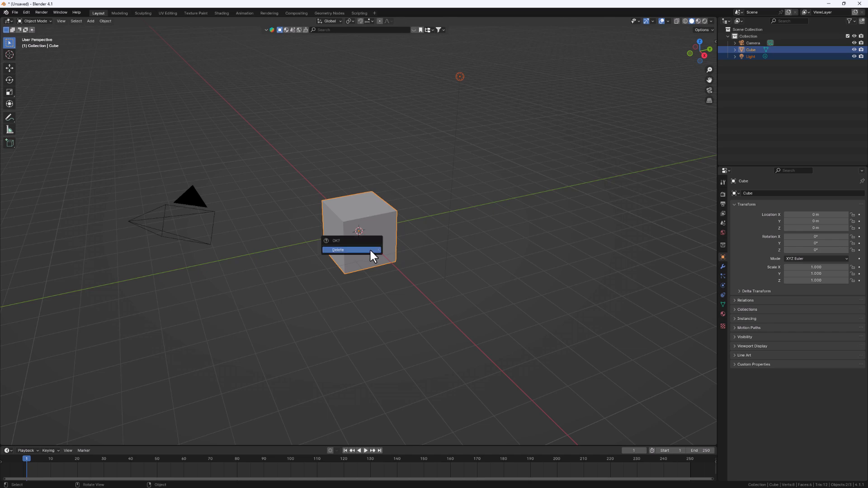
left_click(351, 250)
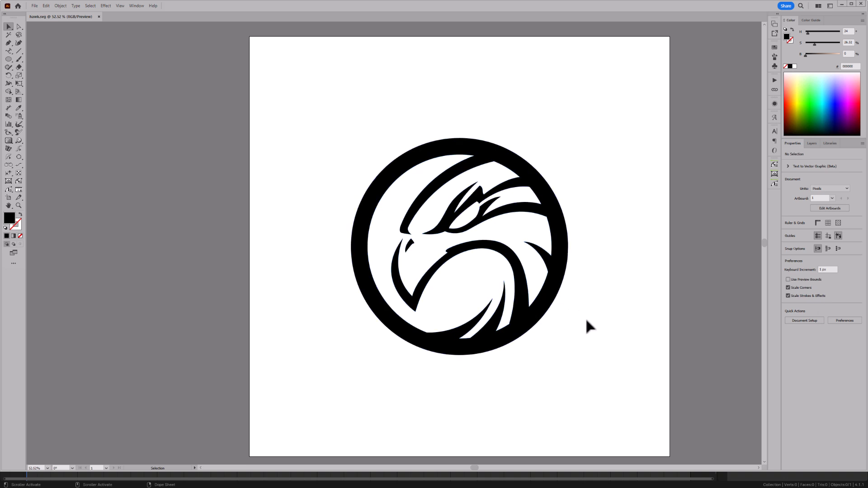
Select the whole hawk emblem and save it as hawk in SVG (*.SVG) format
left_click(455, 225)
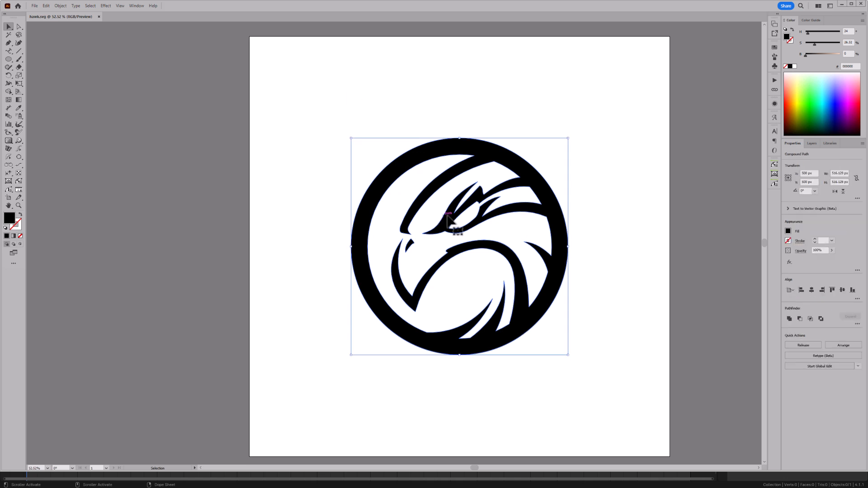
mouse_move(468, 214)
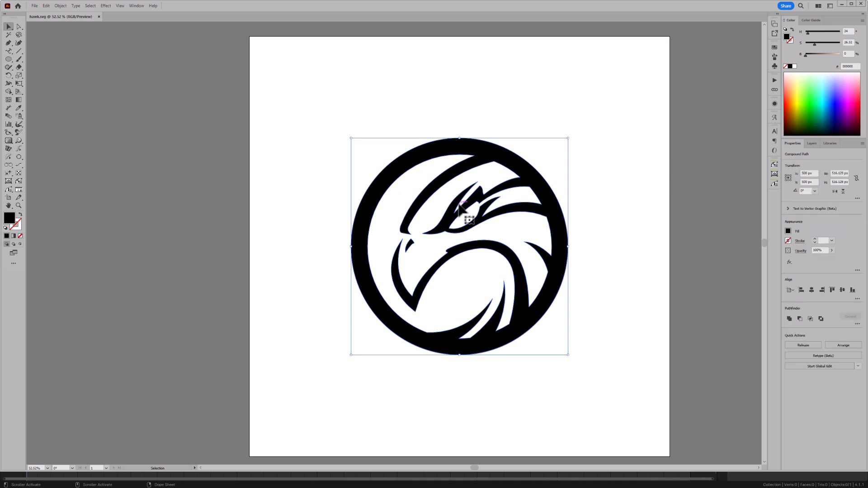
mouse_move(401, 309)
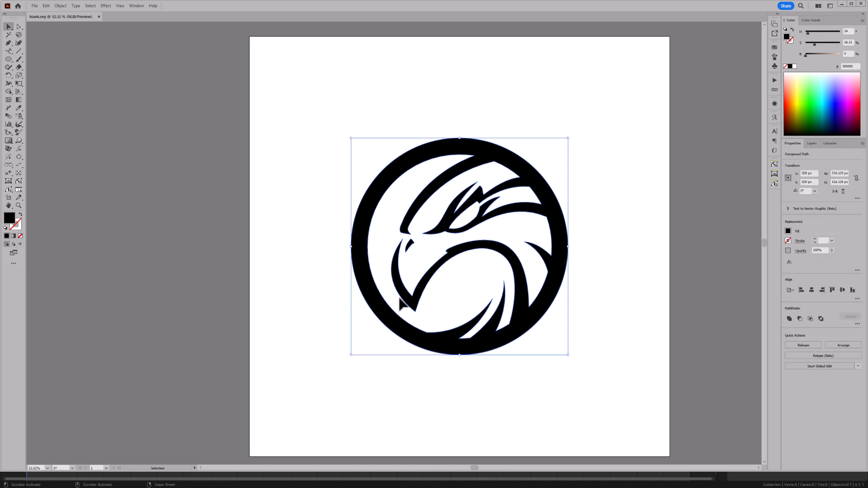
mouse_move(455, 338)
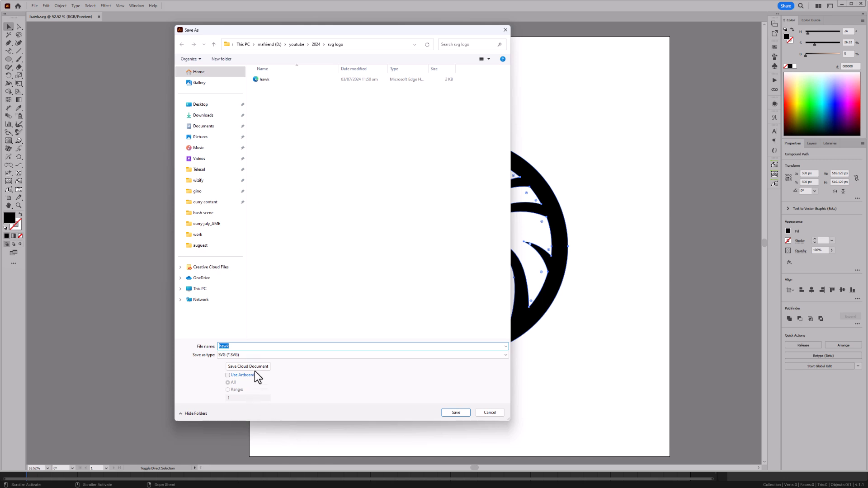
left_click(361, 355)
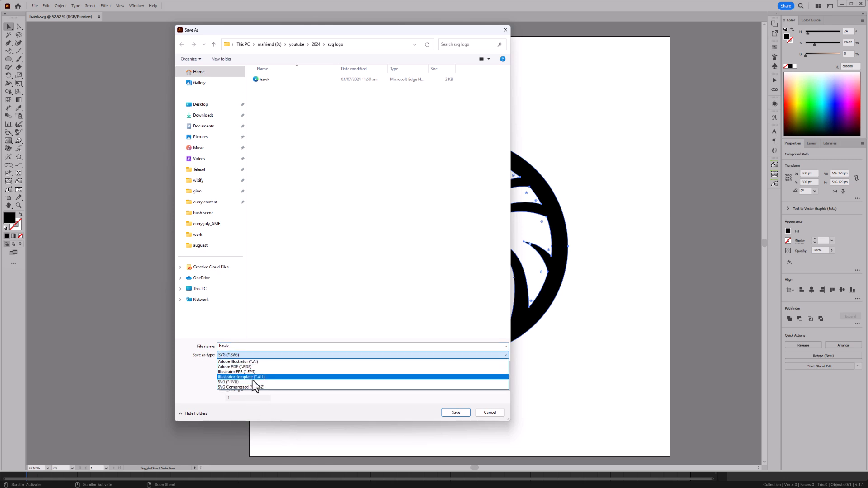
left_click(232, 382)
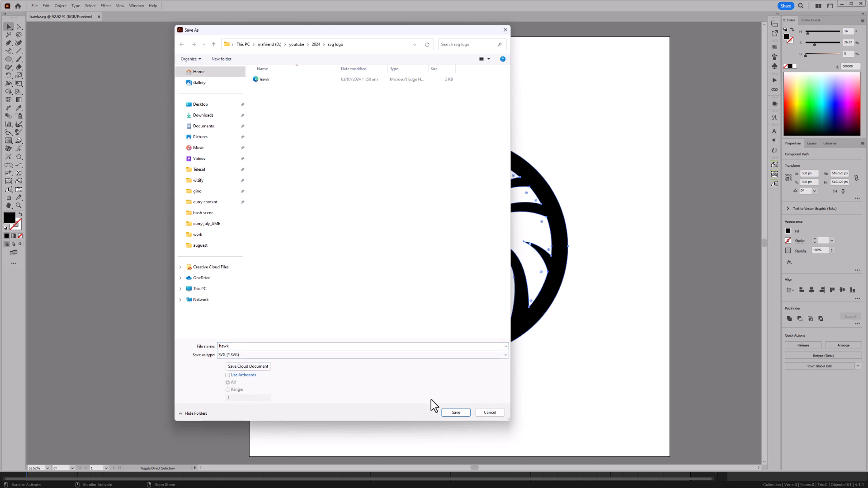
mouse_move(299, 100)
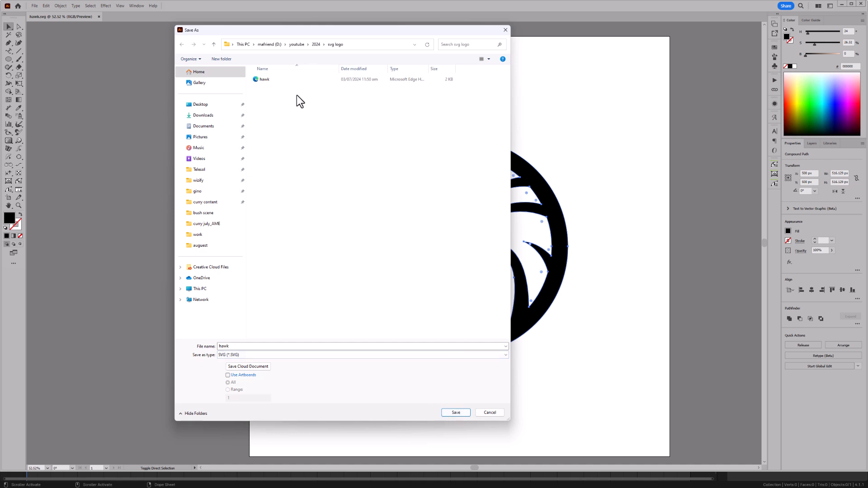
mouse_move(395, 204)
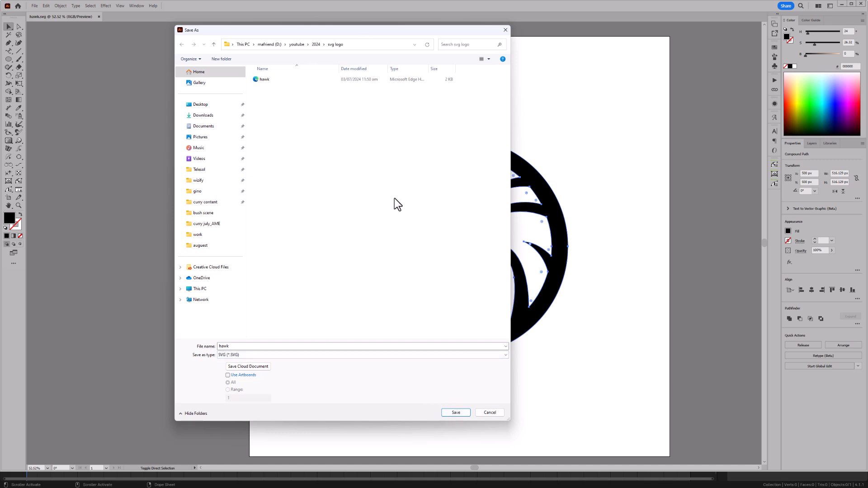
left_click(455, 413)
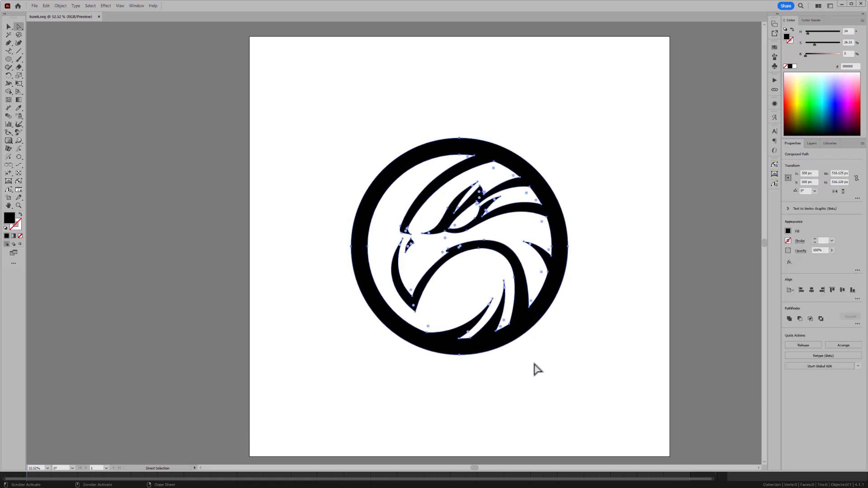
mouse_move(461, 144)
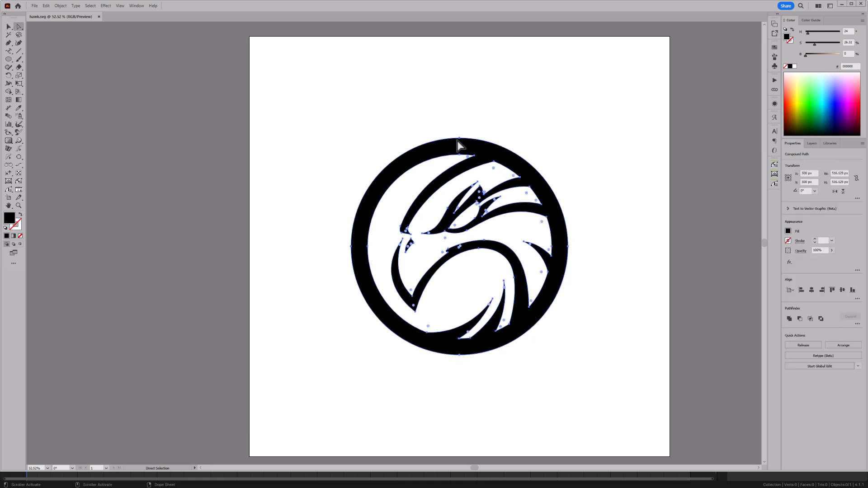
mouse_move(448, 302)
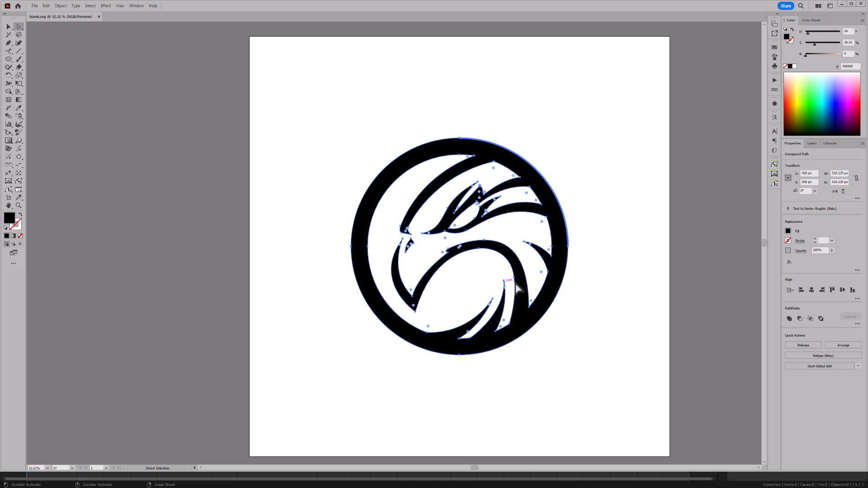
mouse_move(541, 285)
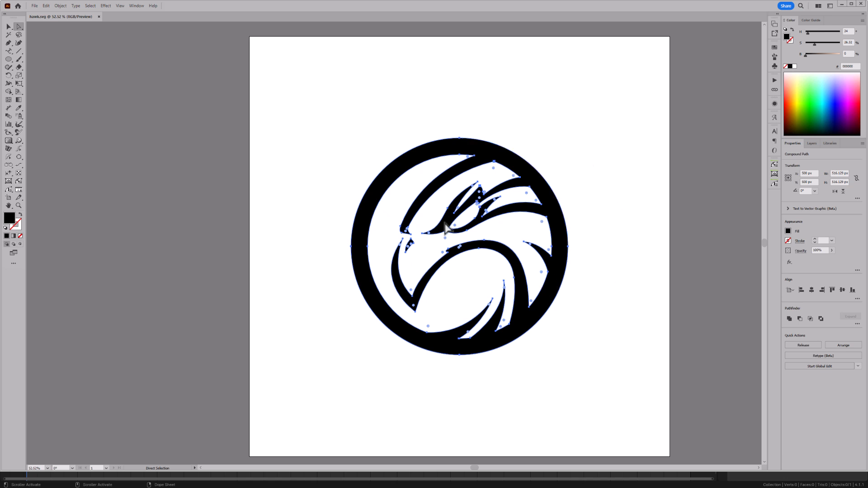
Back in Blender, import hawk.svg through File > Import > Scalable Vector Graphics
left_click(246, 481)
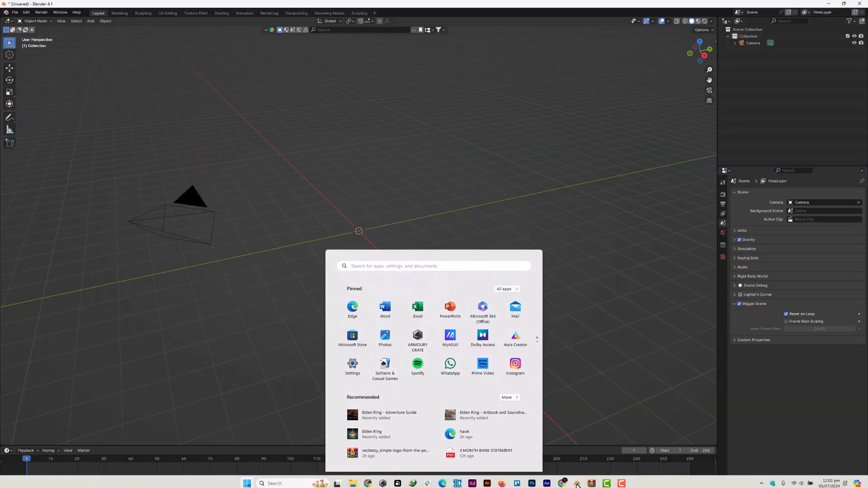
left_click(378, 253)
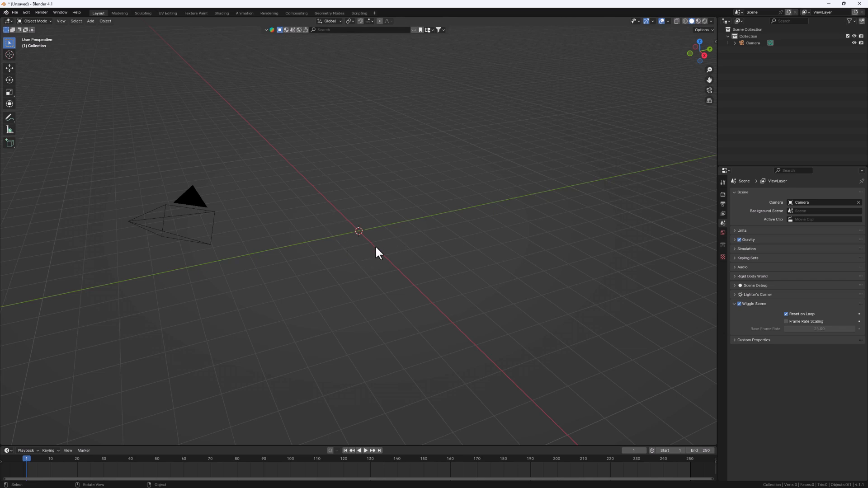
mouse_move(352, 250)
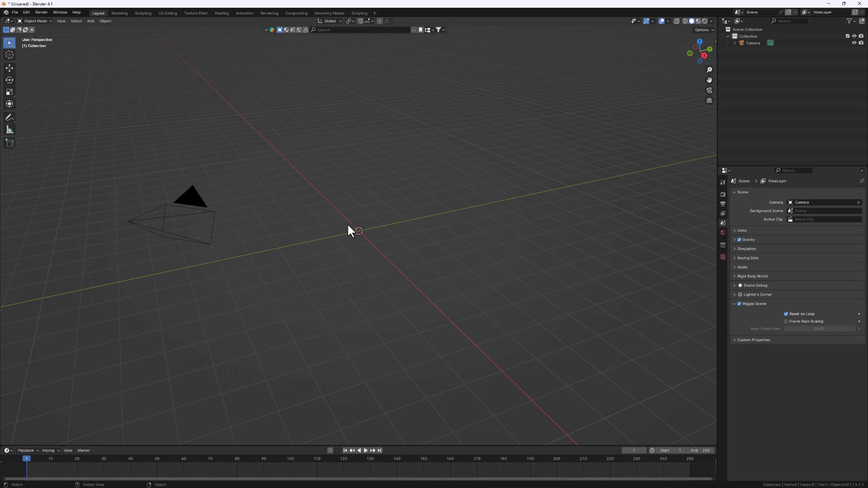
left_click(15, 12)
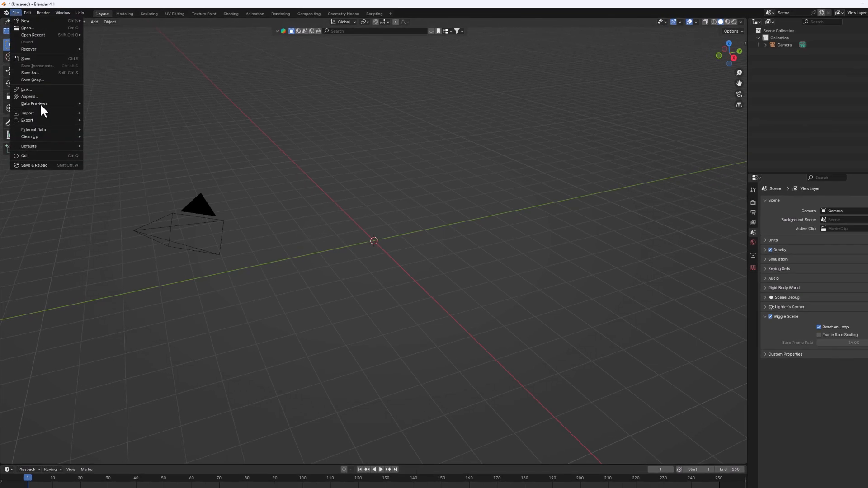
left_click(28, 112)
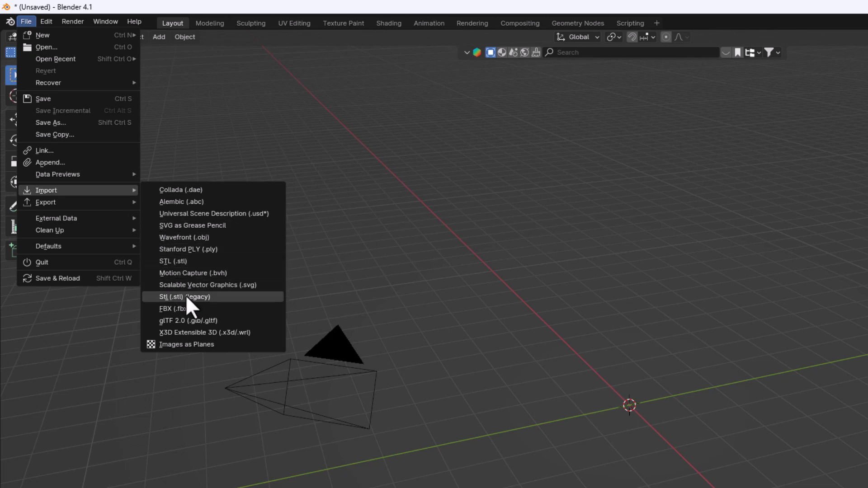
mouse_move(206, 291)
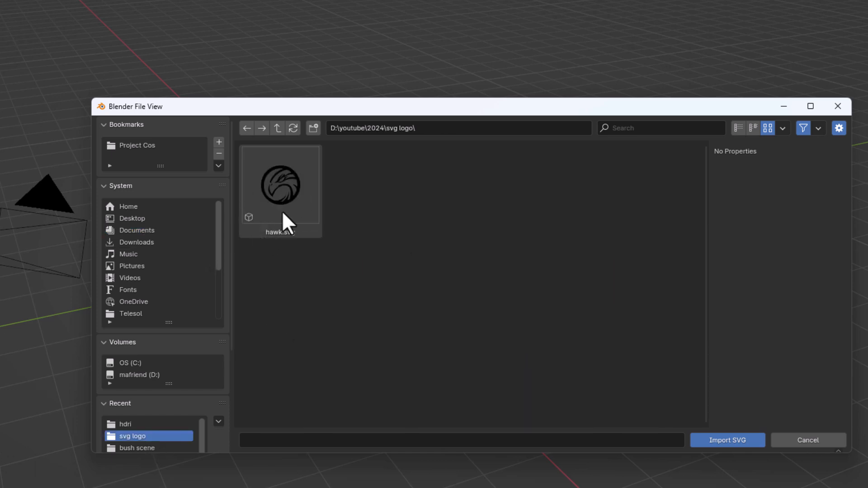
left_click(281, 185)
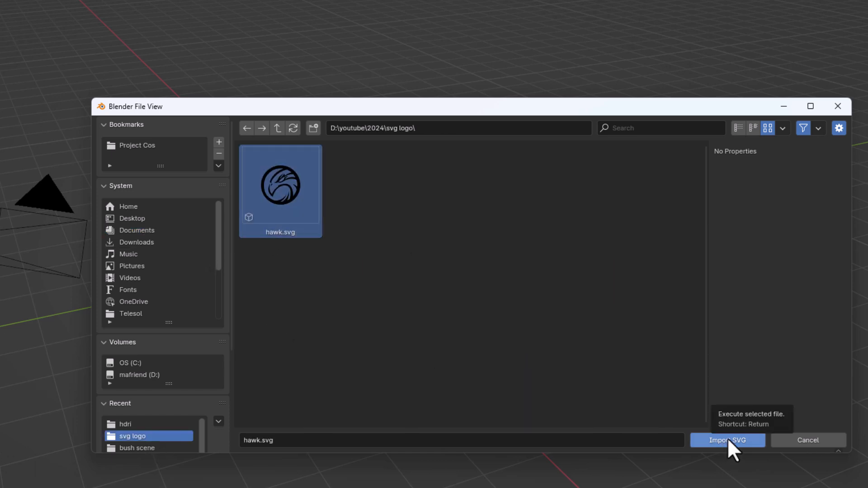
left_click(727, 441)
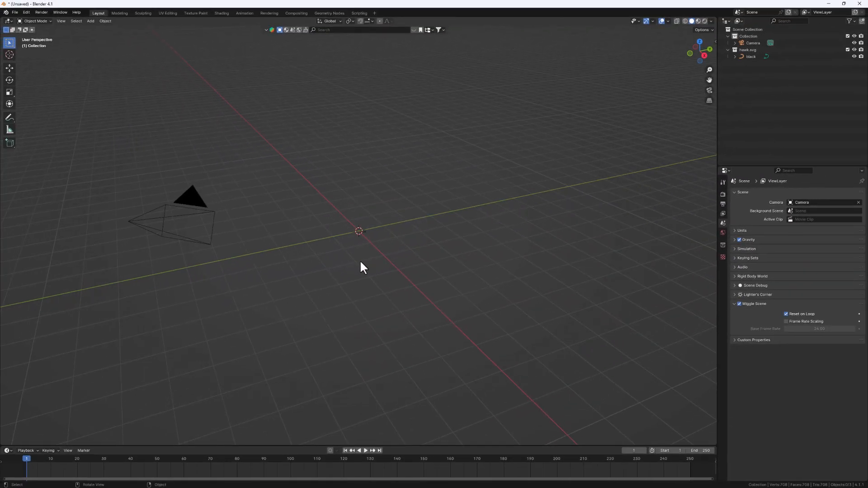
mouse_move(364, 243)
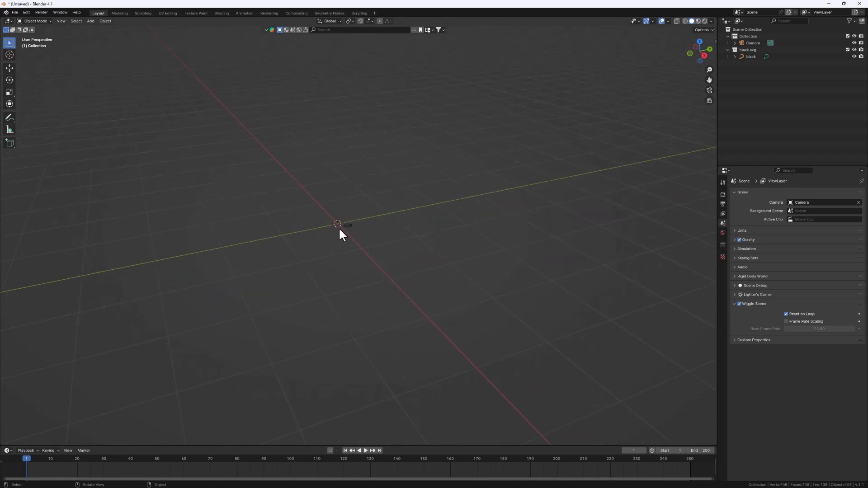
left_click_drag(340, 233, 382, 282)
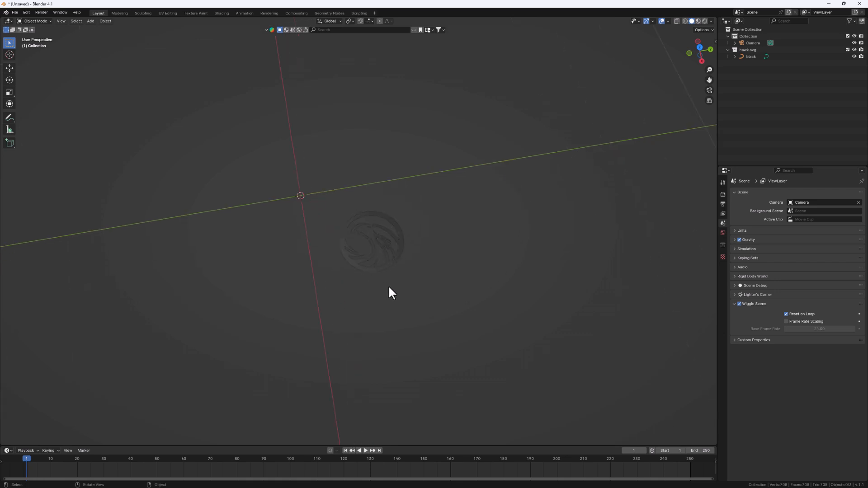
mouse_move(378, 271)
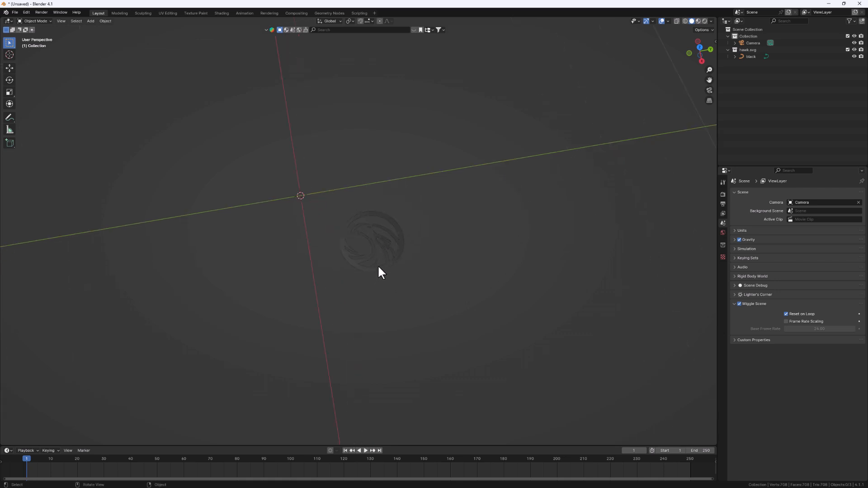
left_click(750, 56)
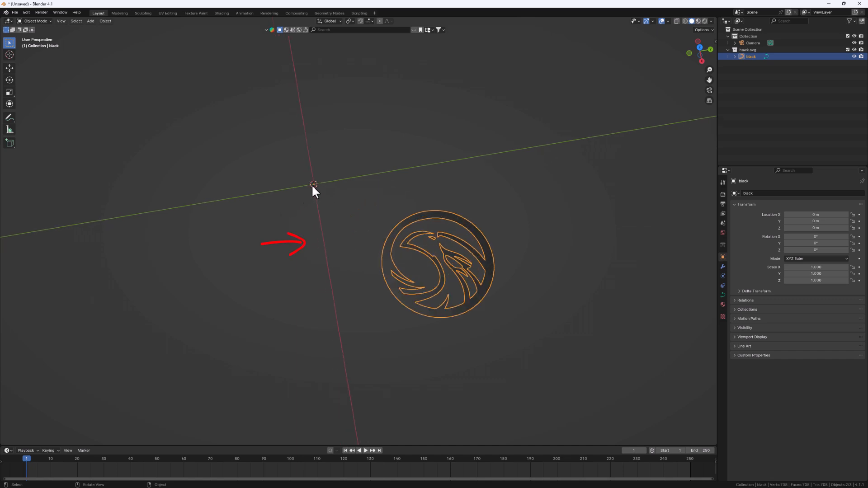
mouse_move(315, 187)
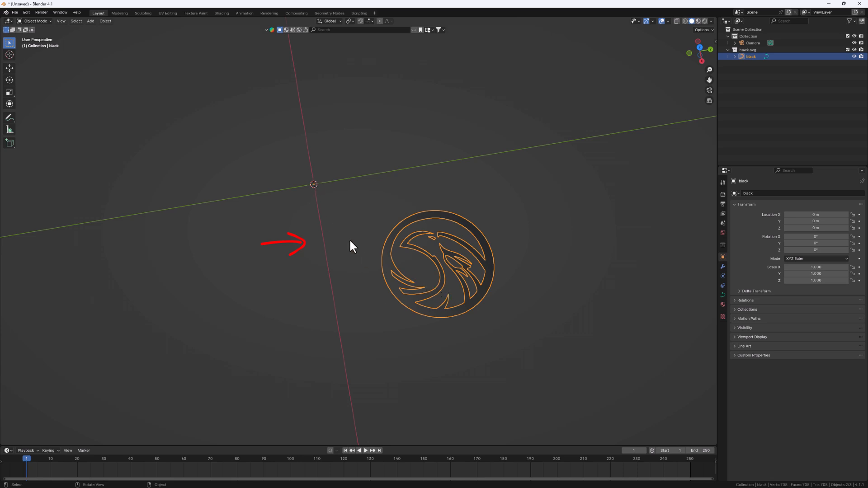
mouse_move(313, 200)
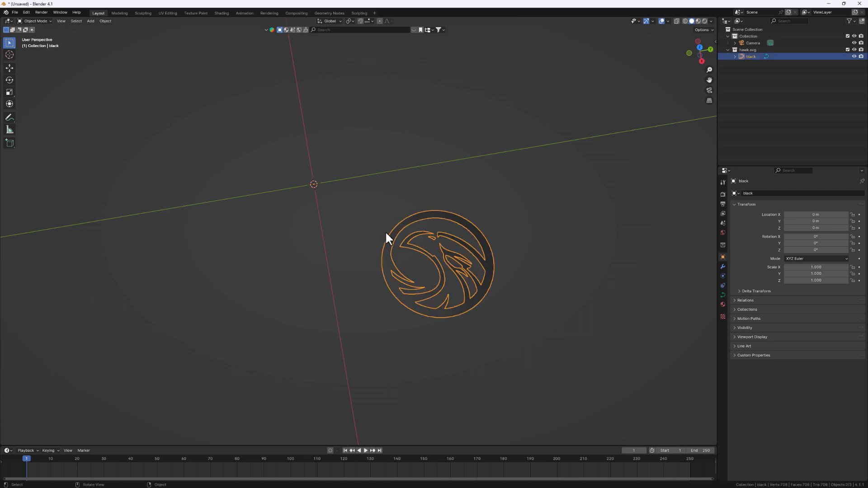
mouse_move(542, 332)
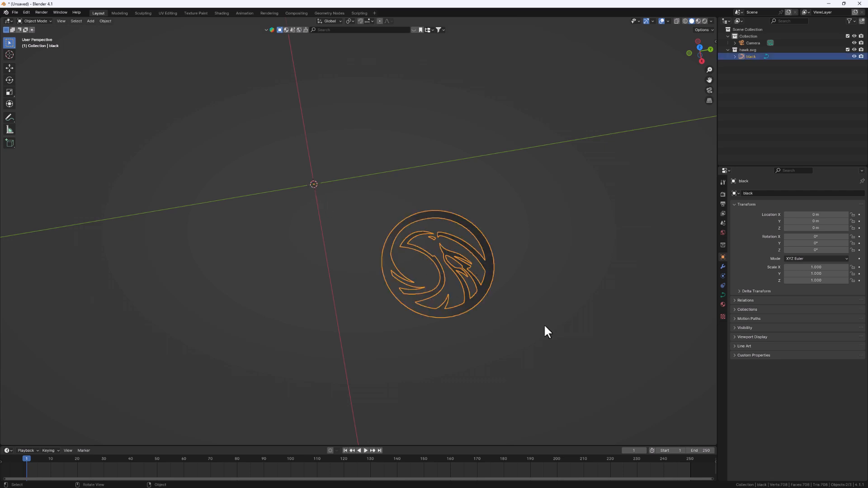
key("s")
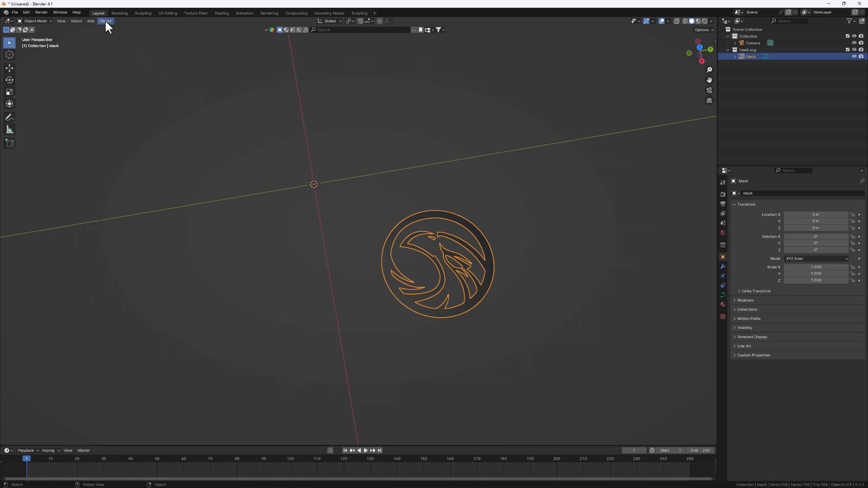
Set the emblem's origin to its geometry, then move the emblem to the world origin
left_click(104, 22)
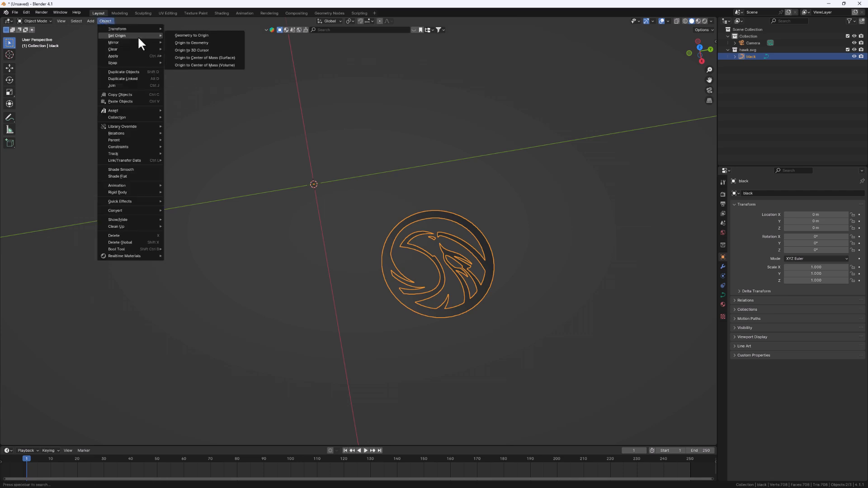
mouse_move(211, 49)
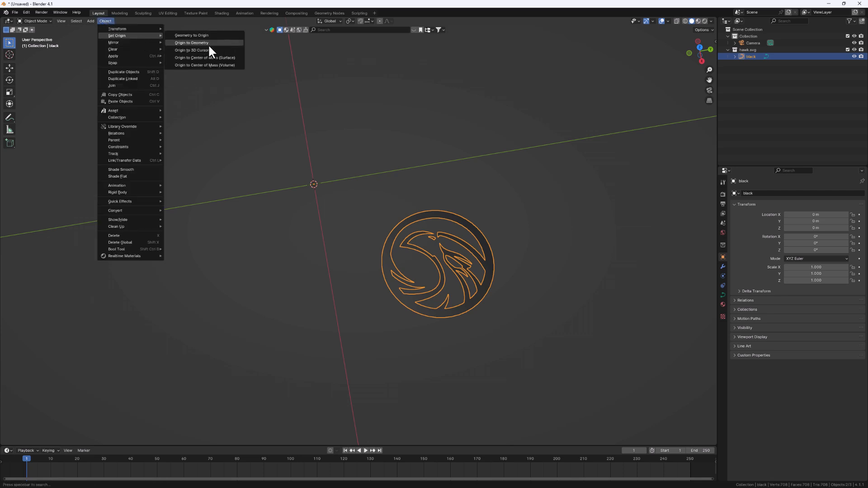
left_click(190, 42)
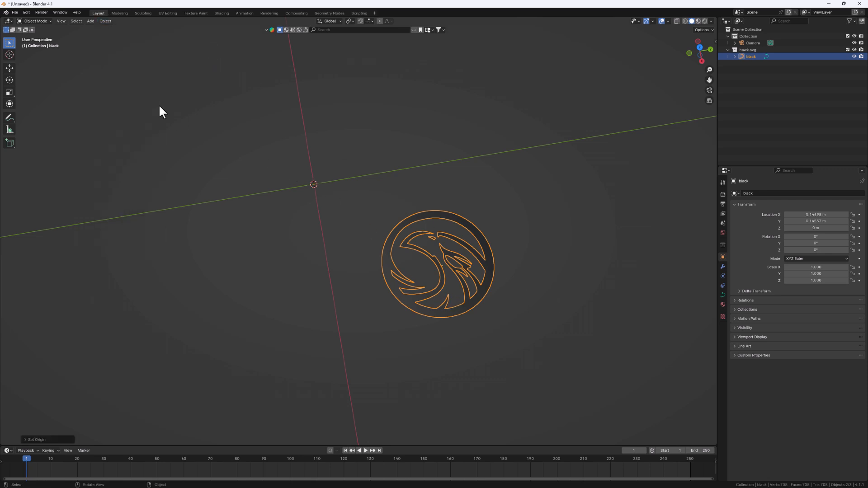
left_click(105, 21)
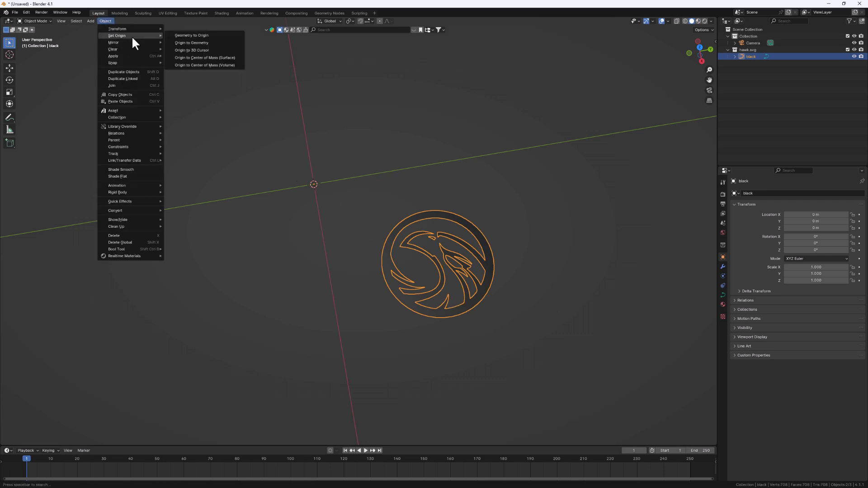
left_click(190, 42)
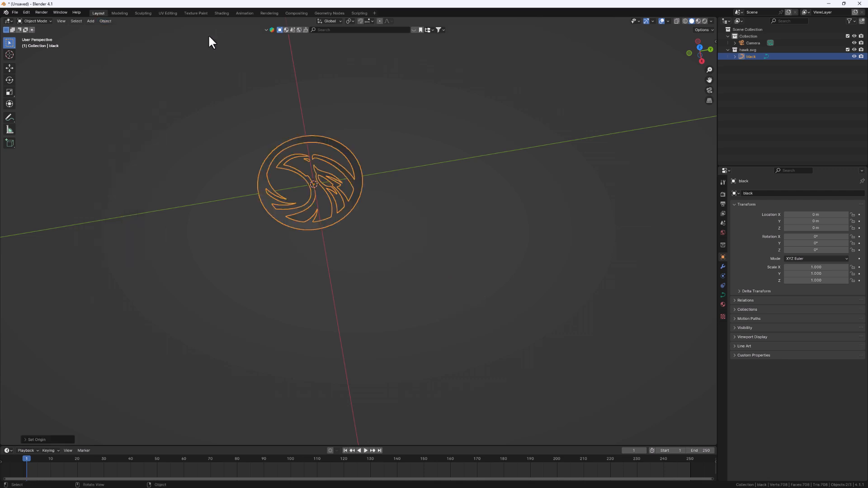
mouse_move(326, 145)
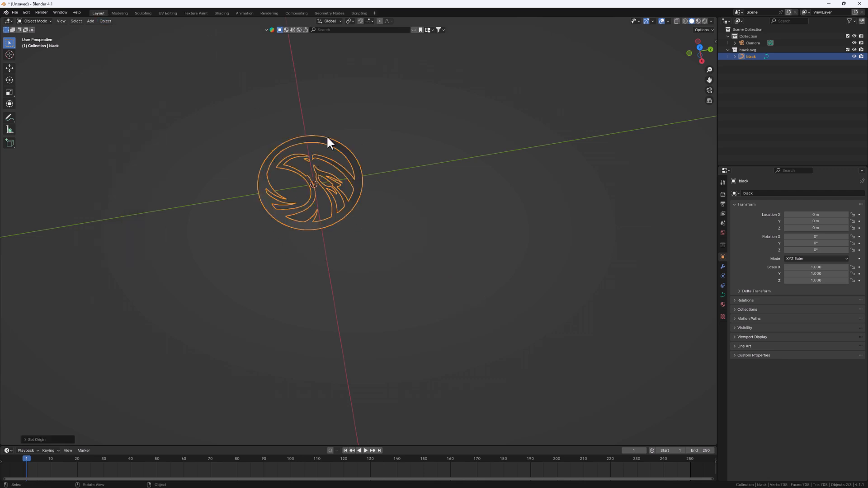
mouse_move(361, 226)
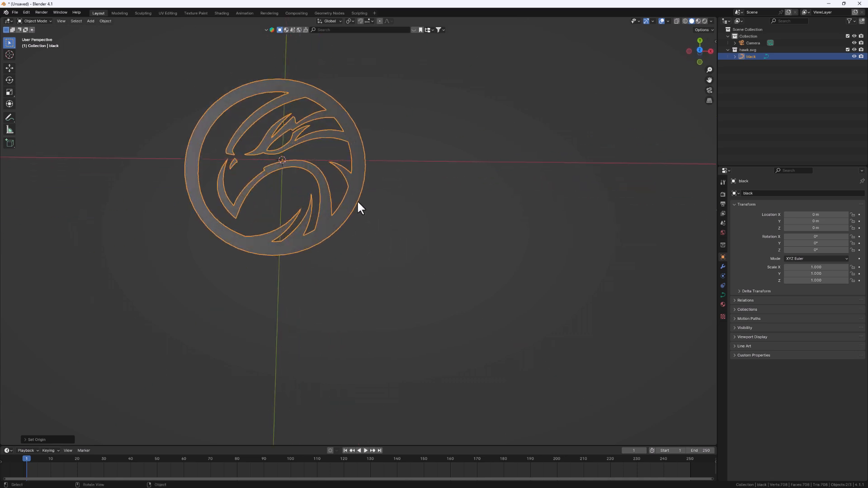
left_click_drag(360, 208, 478, 229)
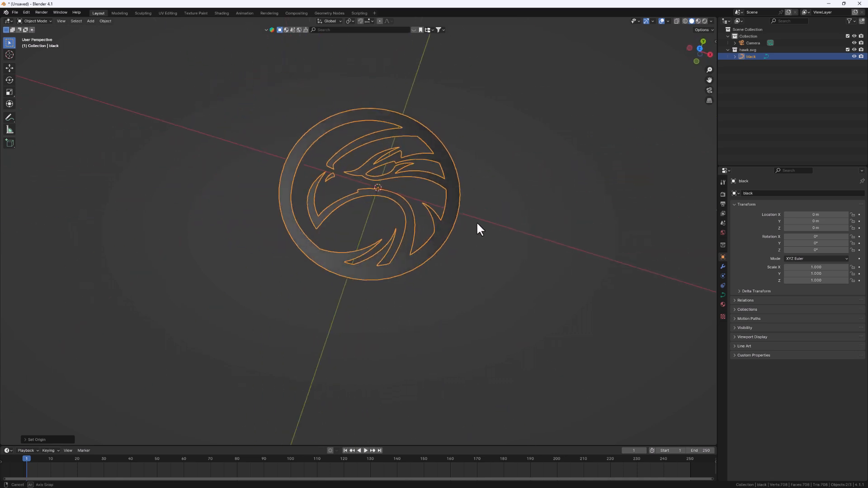
left_click_drag(479, 230, 434, 154)
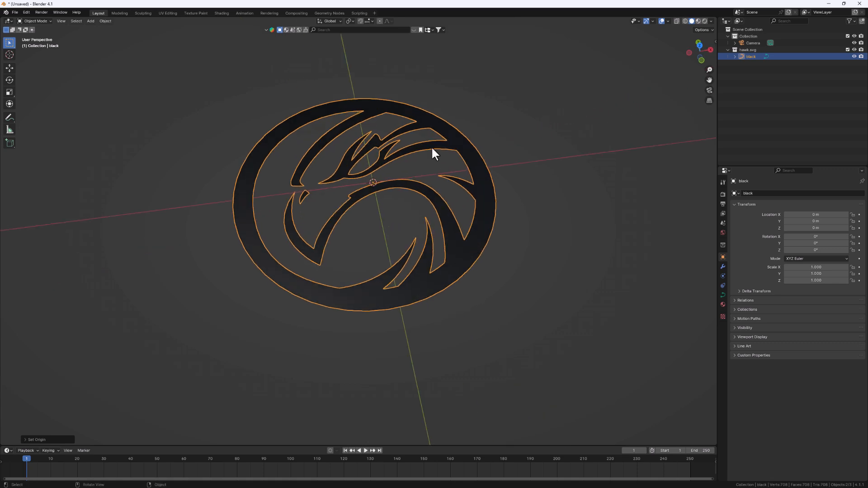
mouse_move(482, 281)
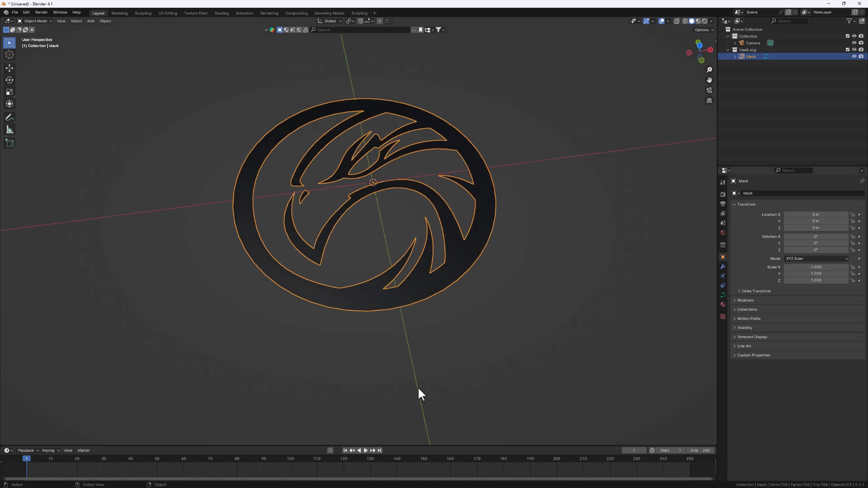
mouse_move(723, 301)
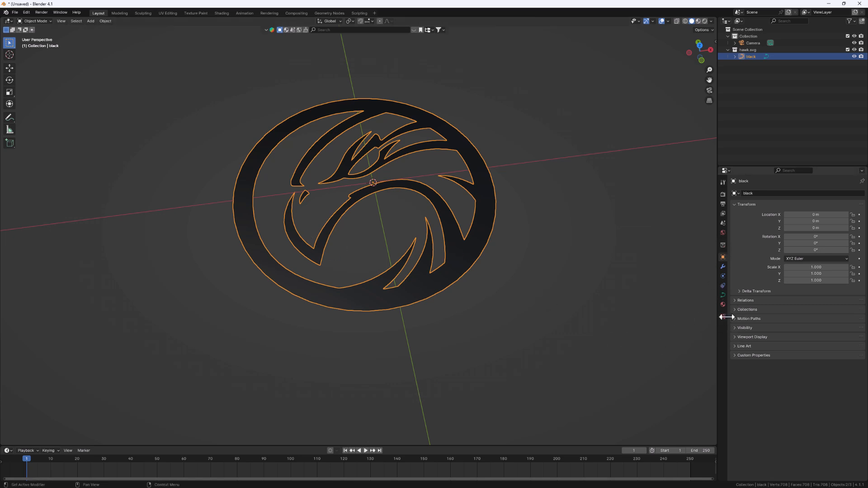
Show the hawk curve's Object Data properties and orbit to a more frontal view
left_click(722, 295)
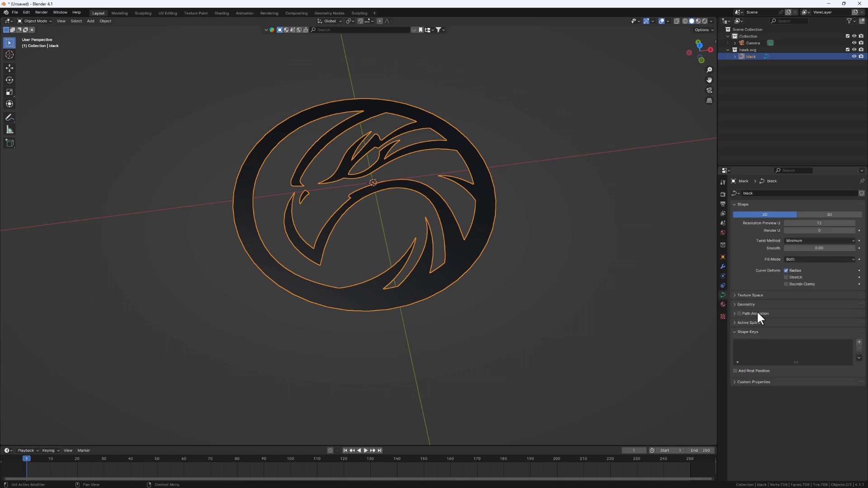
mouse_move(770, 328)
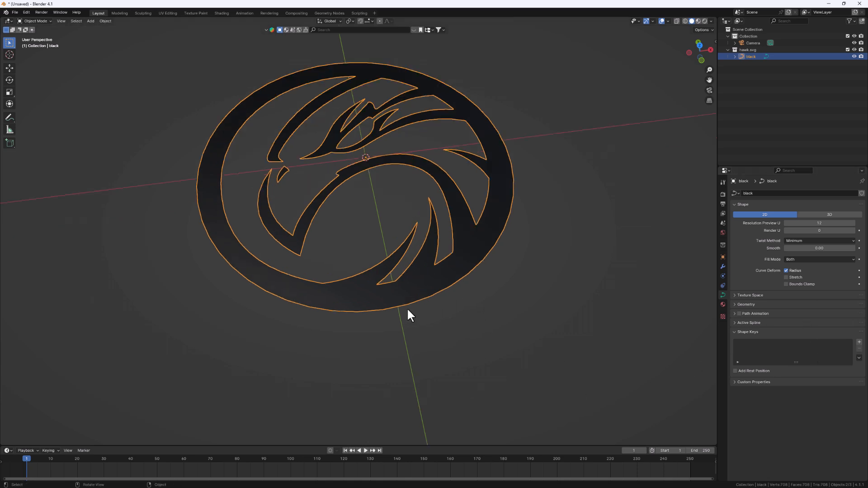
left_click_drag(409, 315, 434, 327)
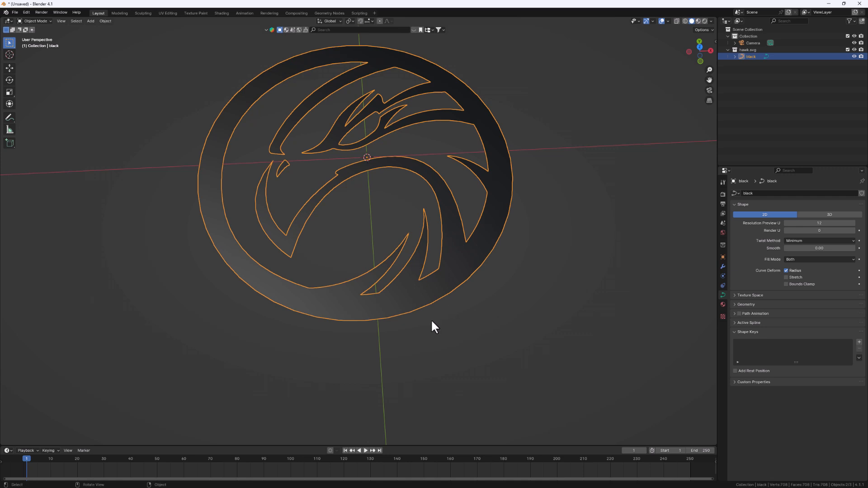
mouse_move(423, 324)
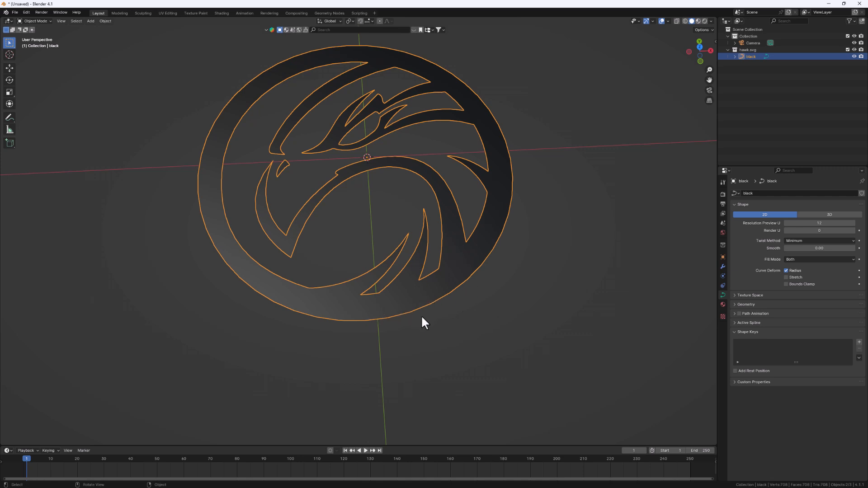
mouse_move(424, 329)
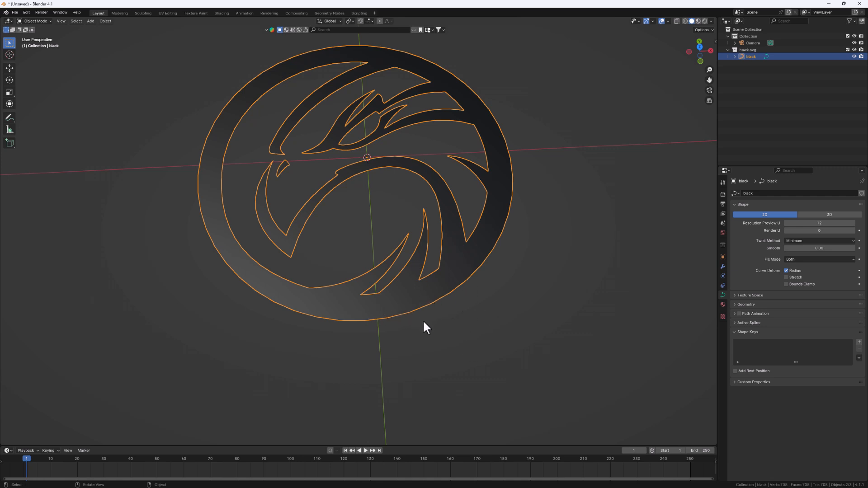
mouse_move(310, 332)
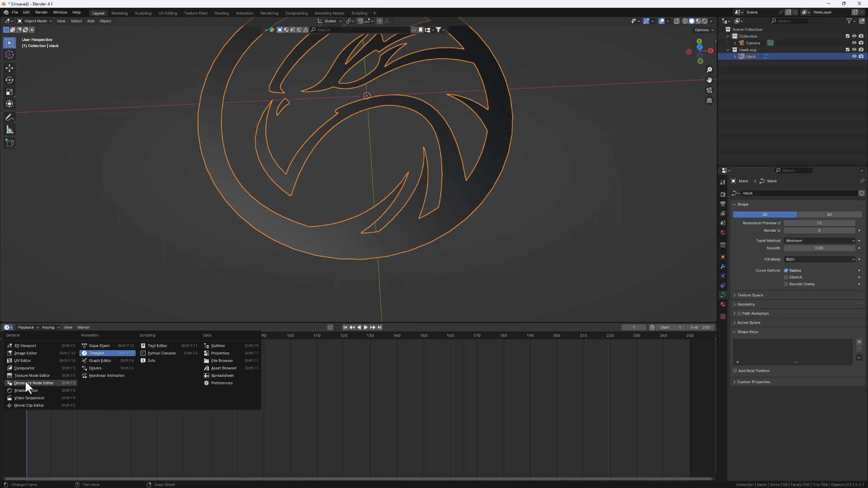
Turn the Timeline into a Shader Editor and unlink the SVGMat material from the emblem
left_click(22, 391)
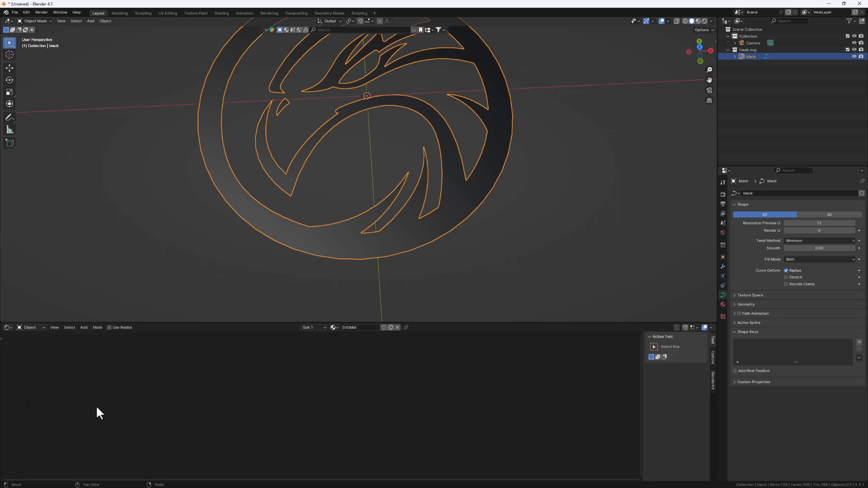
mouse_move(321, 339)
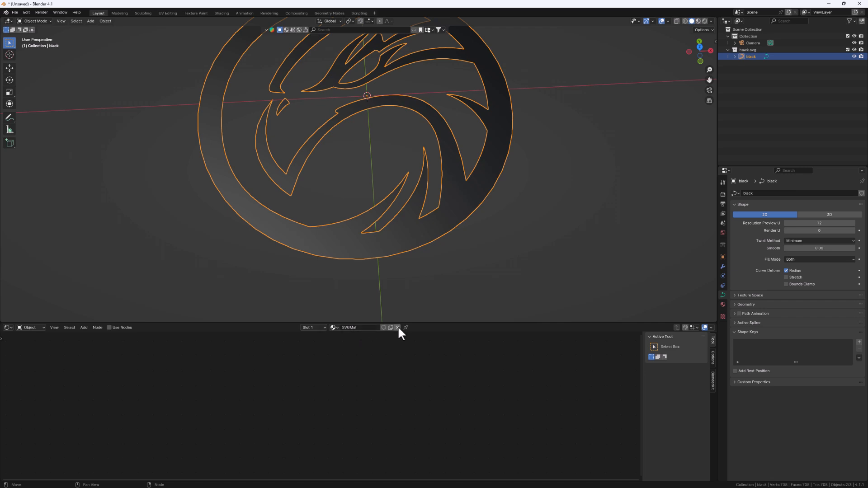
left_click(398, 327)
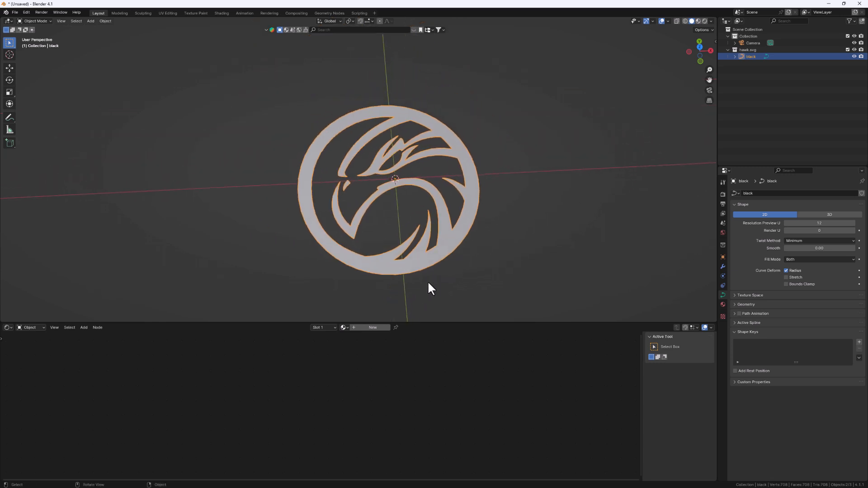
left_click_drag(432, 288, 382, 216)
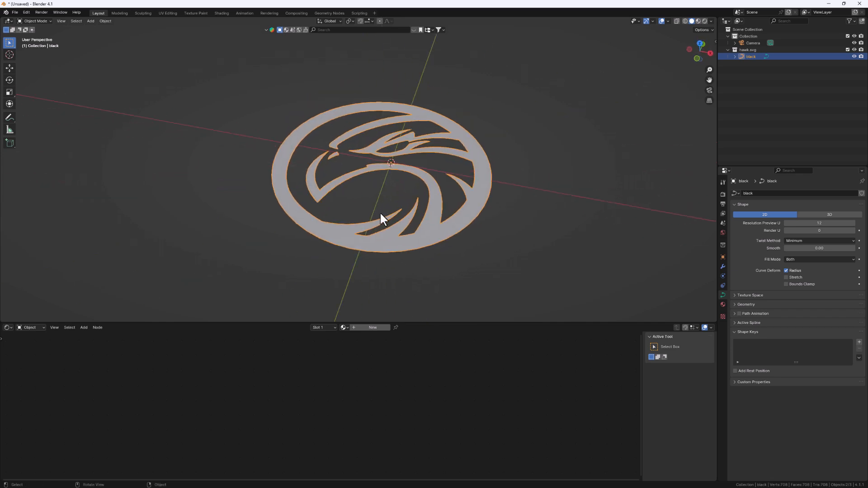
mouse_move(416, 251)
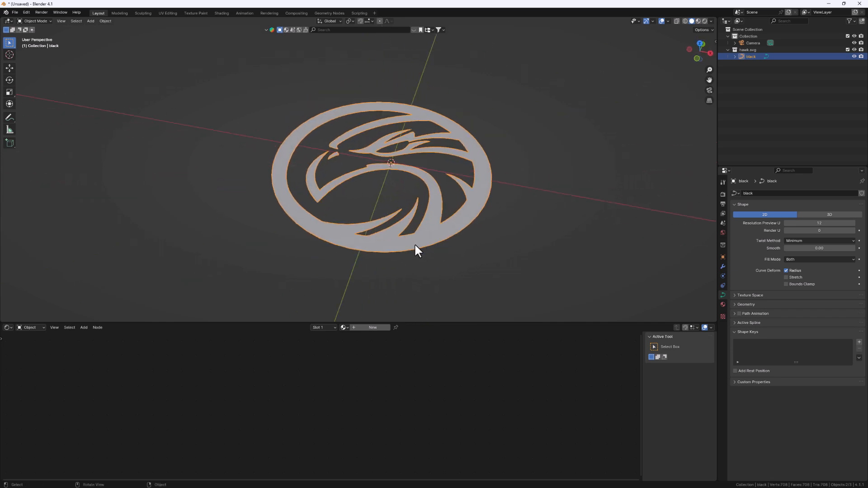
key("Tab")
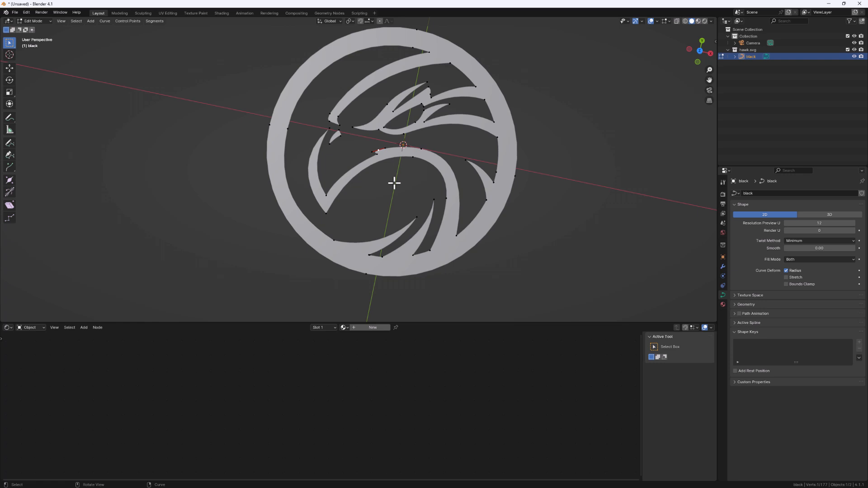
key("Tab")
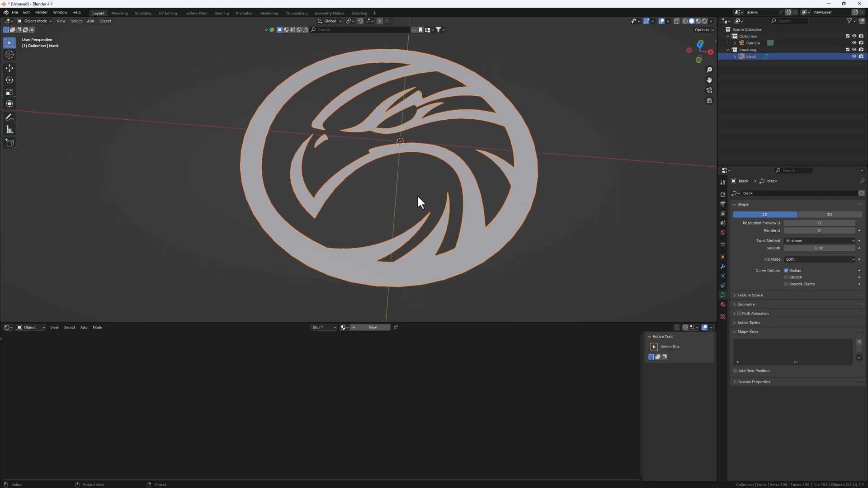
mouse_move(722, 301)
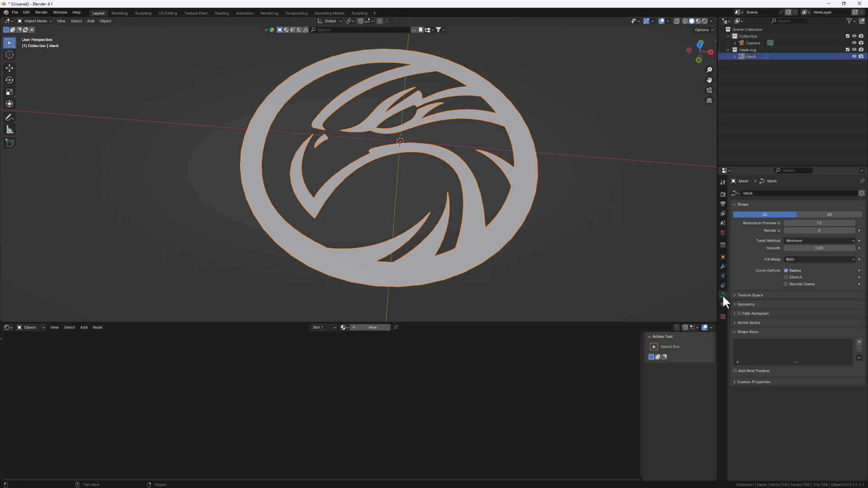
mouse_move(723, 295)
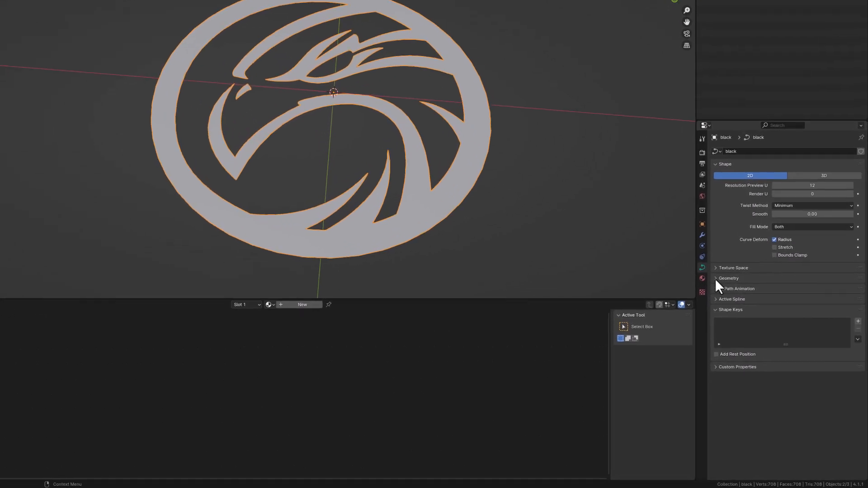
Extrude the hawk curve to 0.013 m and orbit to inspect its thickness
left_click(717, 278)
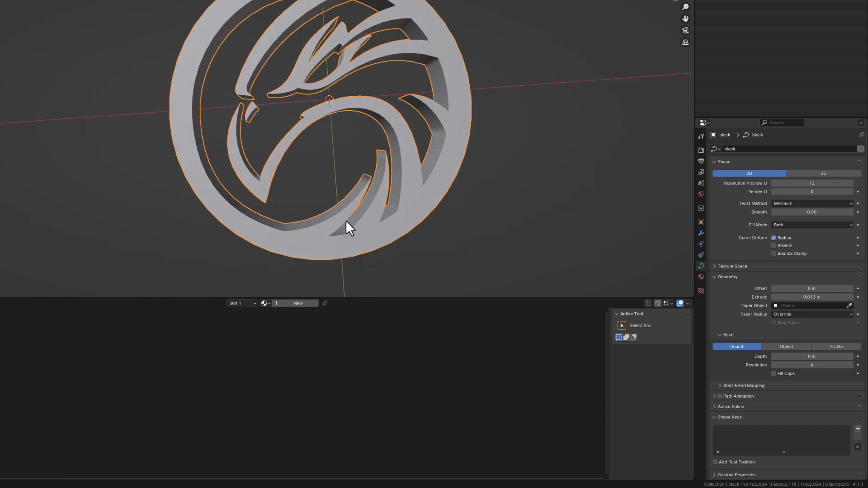
left_click_drag(349, 227, 332, 197)
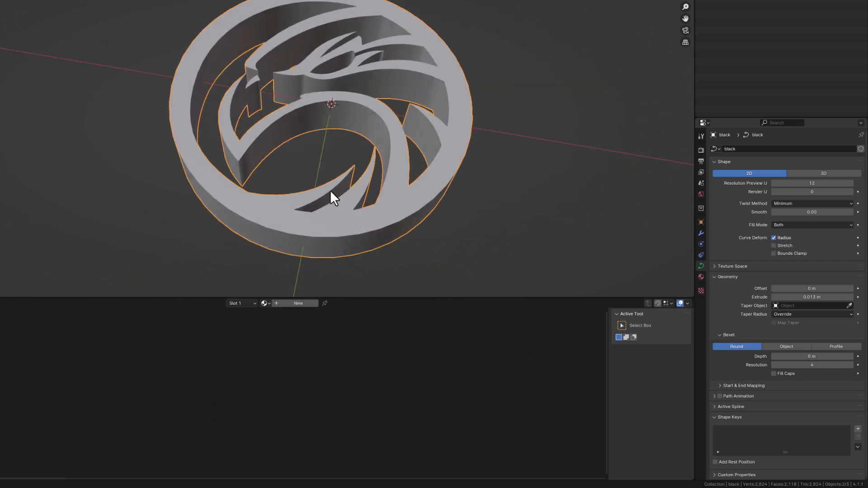
left_click_drag(332, 194, 315, 182)
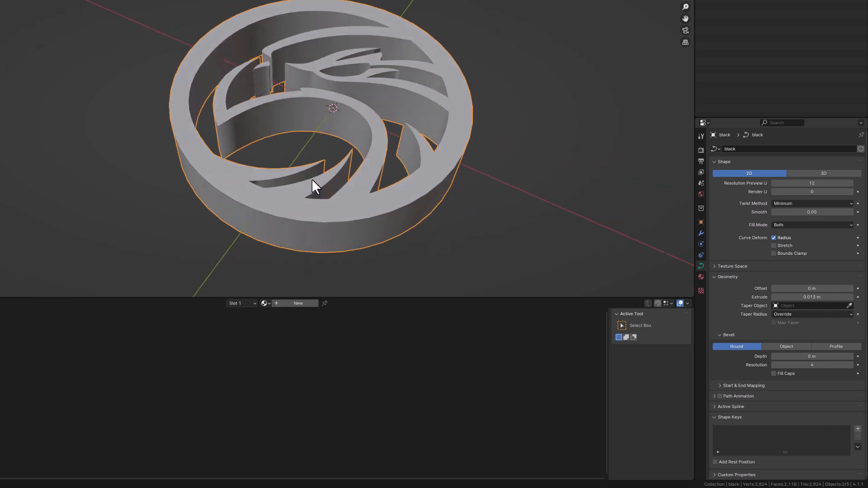
left_click_drag(319, 185, 335, 160)
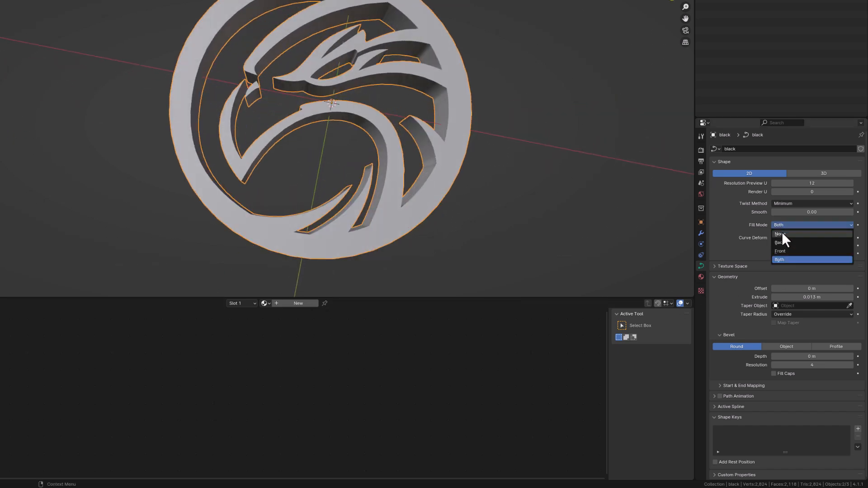
left_click(780, 242)
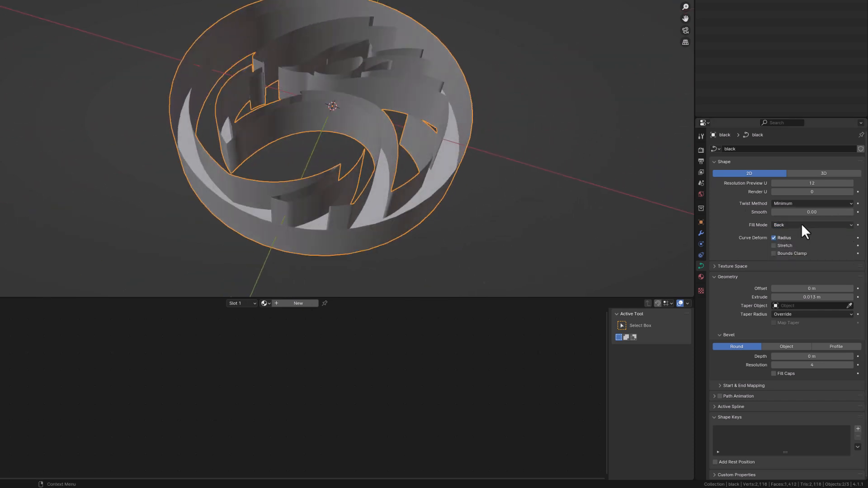
left_click(812, 224)
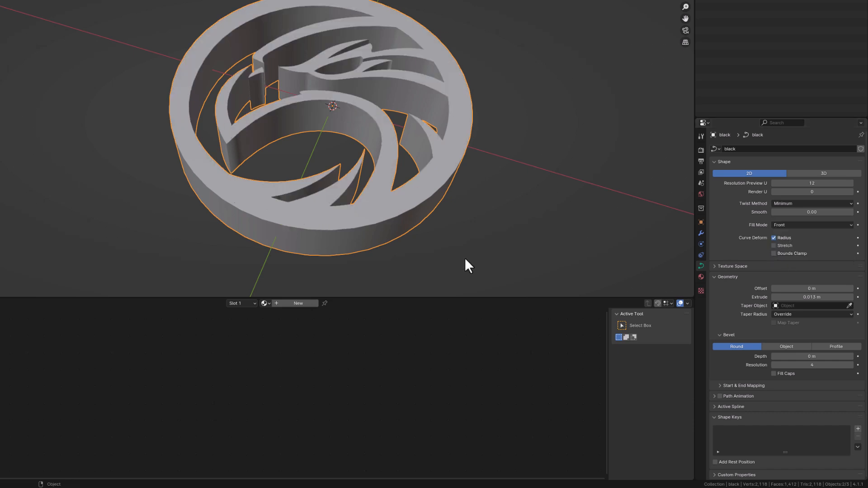
left_click_drag(468, 264, 438, 216)
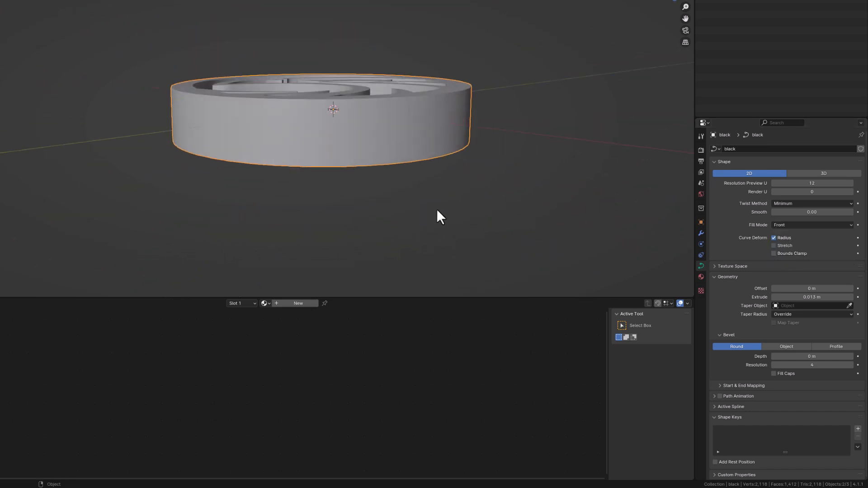
left_click(812, 225)
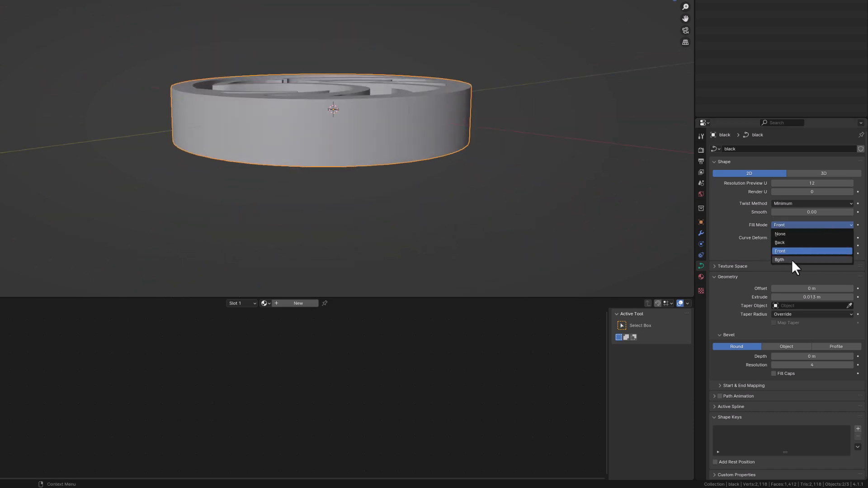
left_click(780, 234)
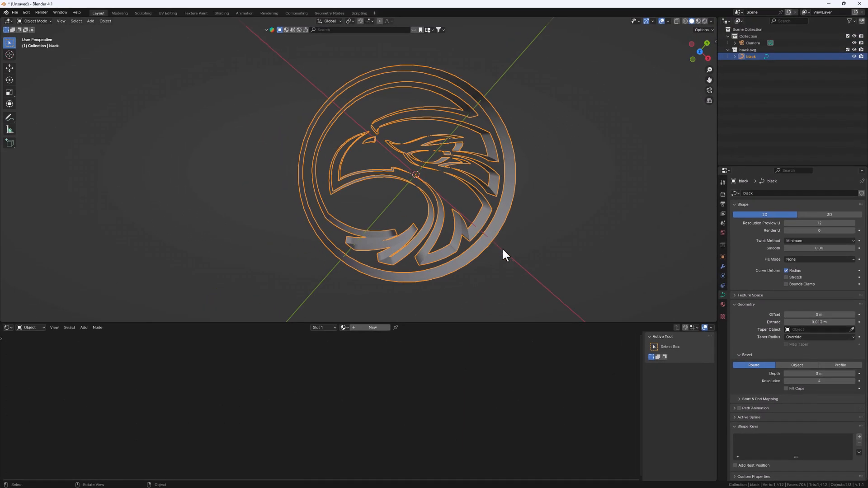
left_click(819, 259)
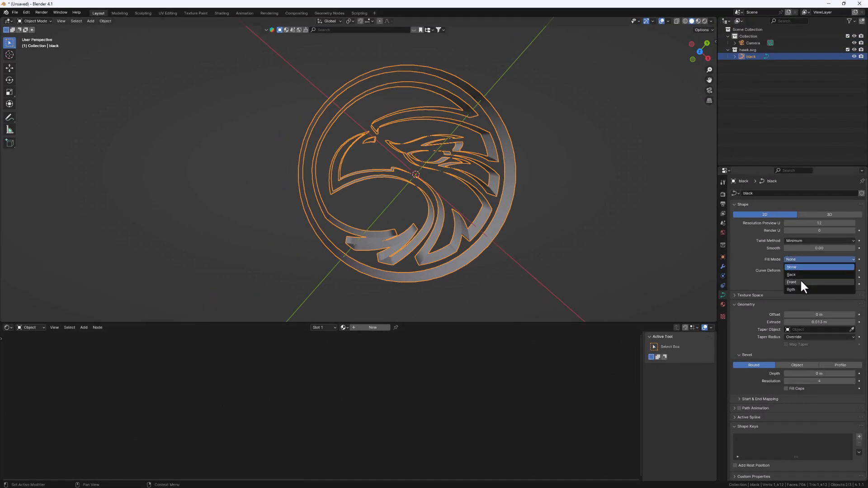
left_click(790, 290)
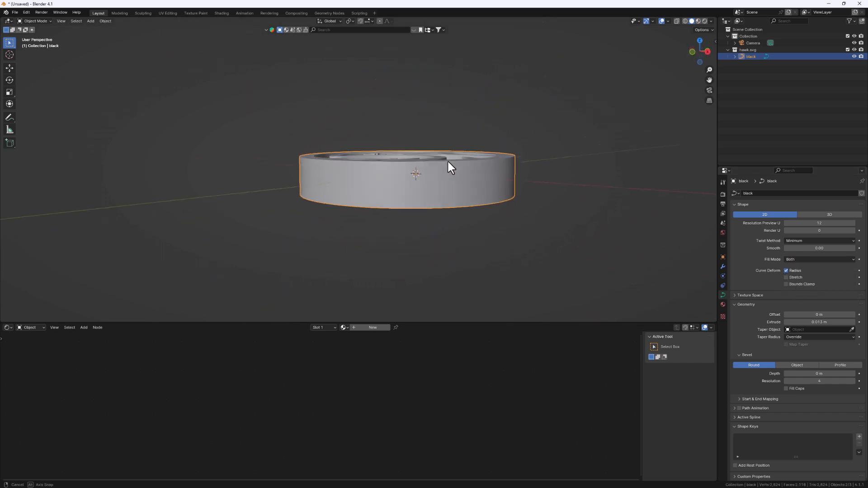
left_click_drag(448, 168, 454, 219)
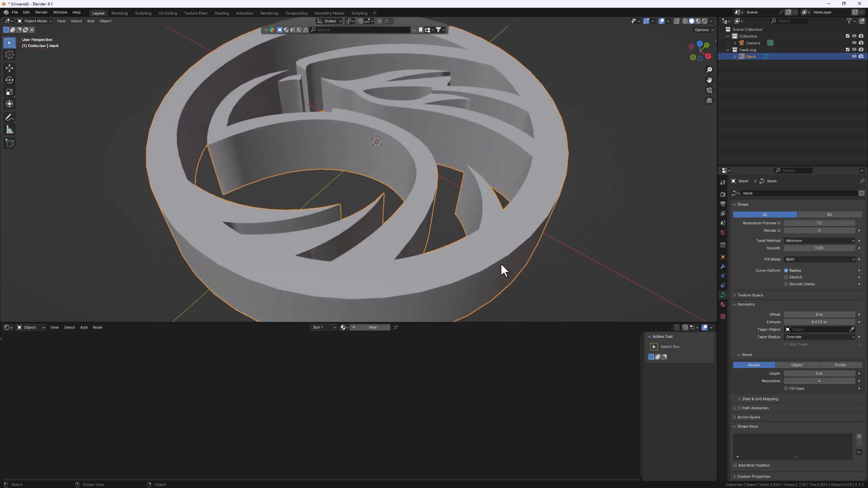
mouse_move(511, 248)
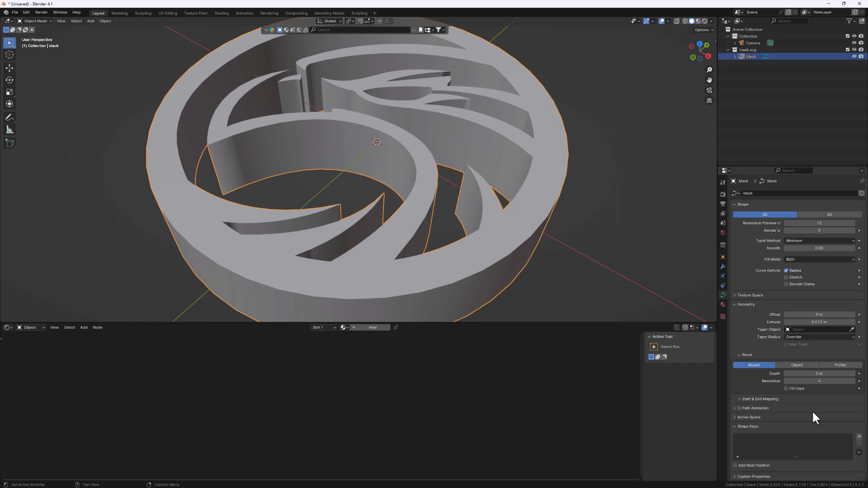
mouse_move(781, 383)
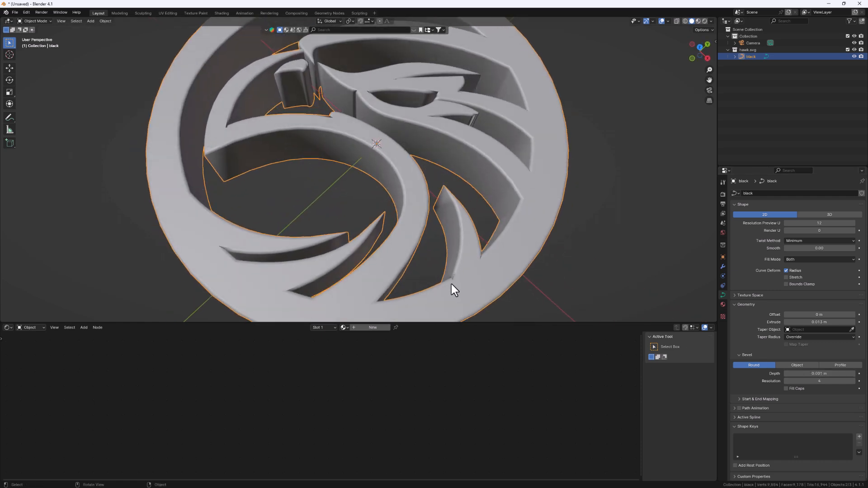
Set the round bevel Depth to 0.0009 m, orbiting around the coin to check the edges
left_click_drag(454, 288, 399, 221)
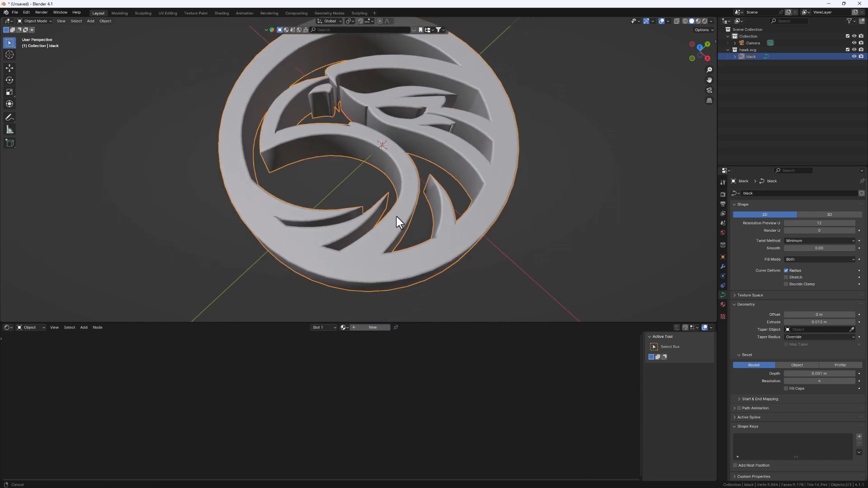
left_click_drag(399, 222, 402, 243)
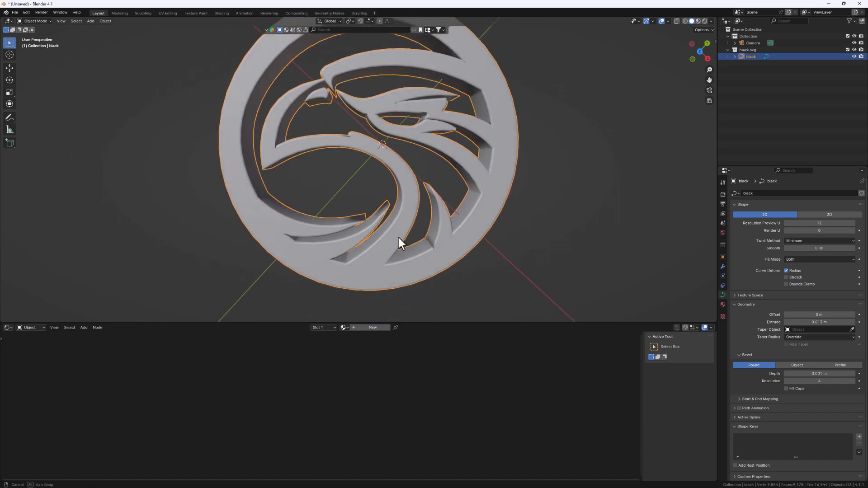
left_click_drag(402, 243, 377, 221)
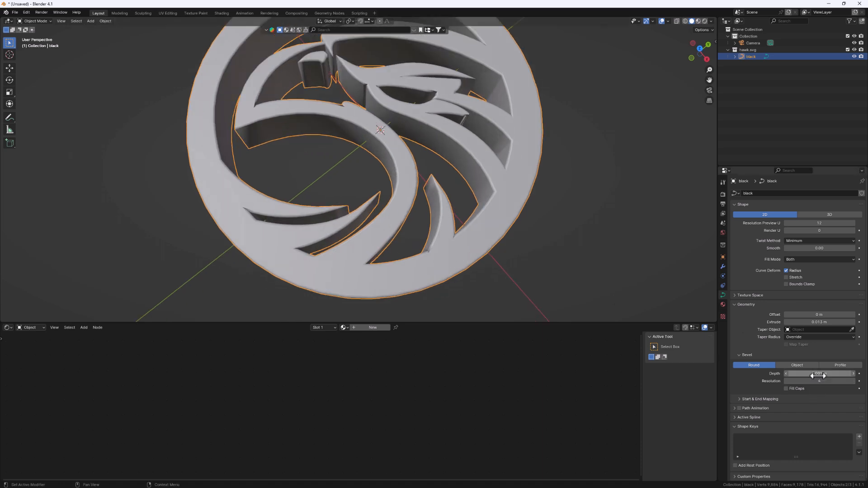
left_click(819, 374)
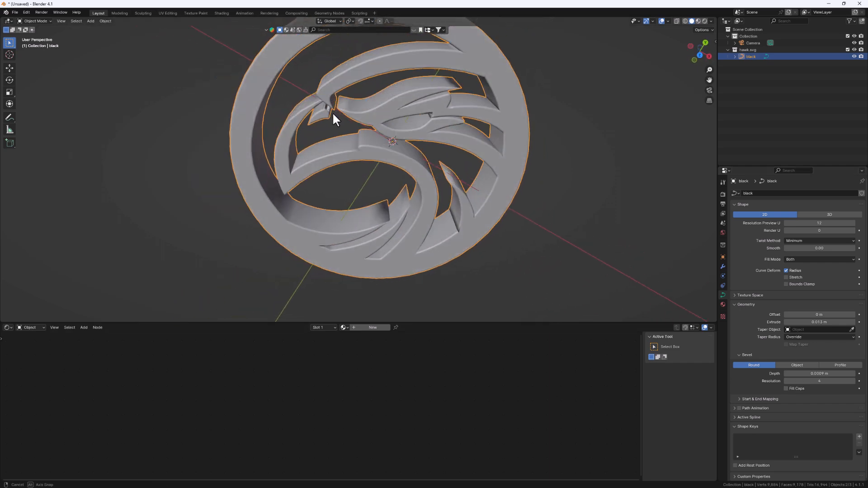
left_click_drag(335, 119, 370, 136)
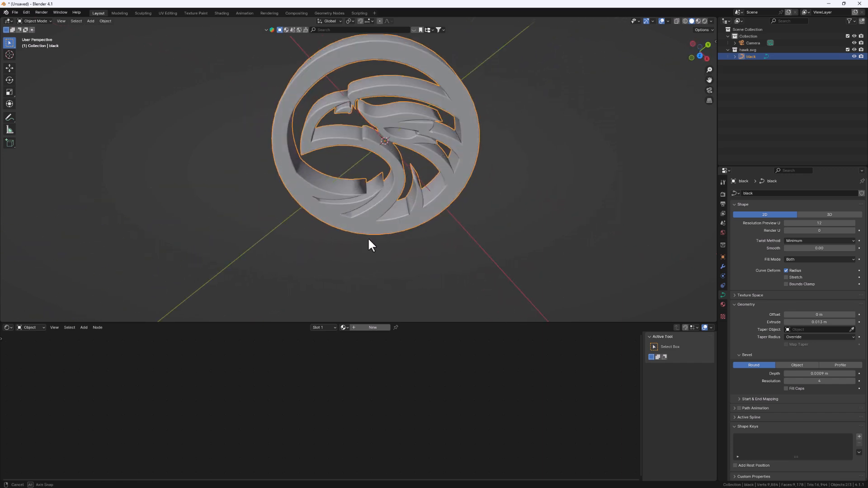
left_click_drag(370, 244, 381, 223)
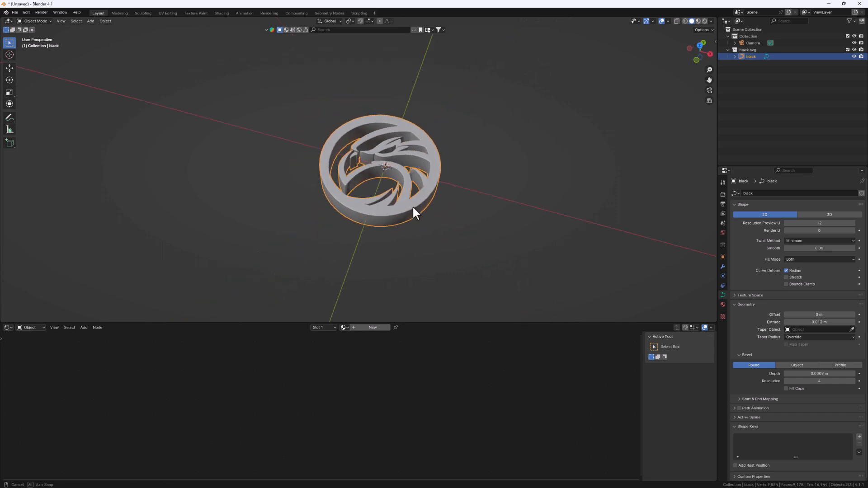
left_click_drag(415, 213, 374, 230)
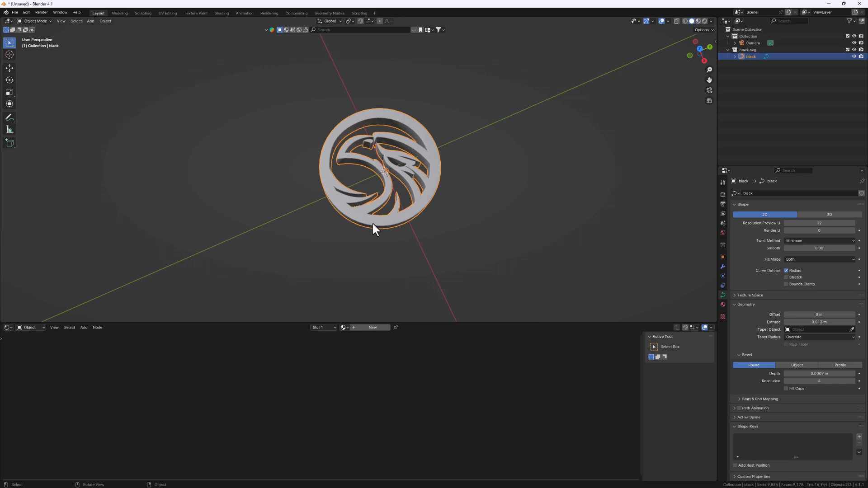
left_click_drag(377, 227, 385, 183)
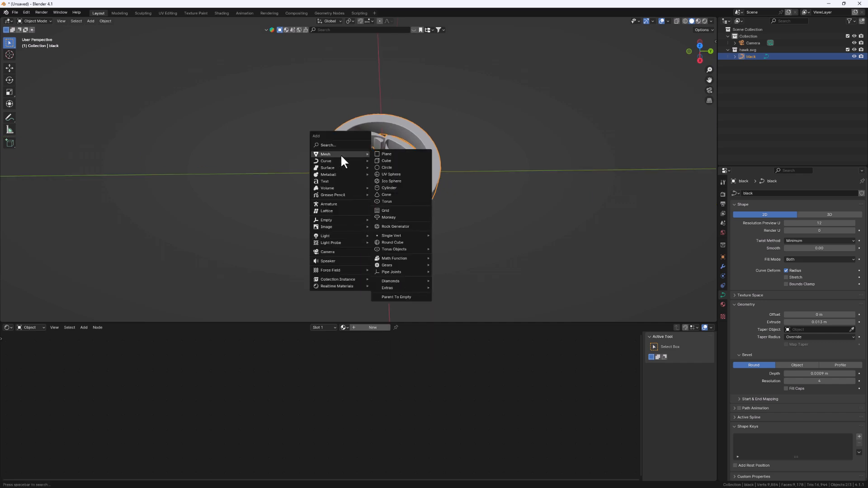
Add a plane beneath the hawk coin and start enlarging it
left_click(385, 153)
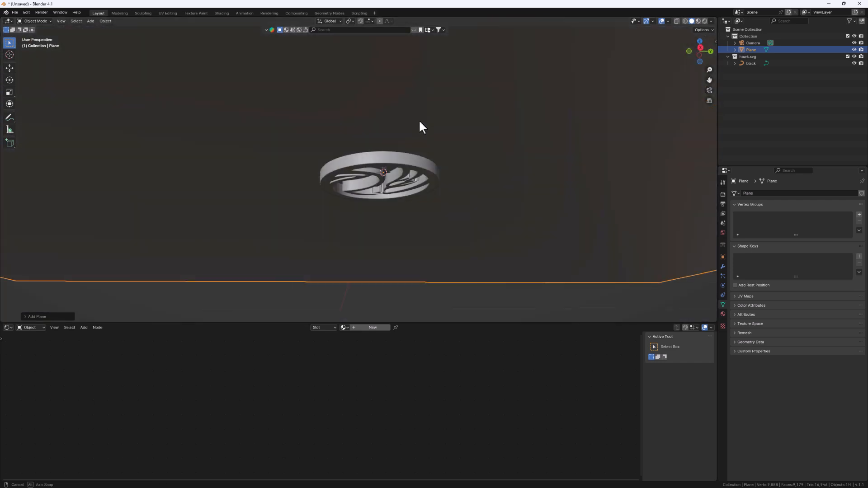
key("g")
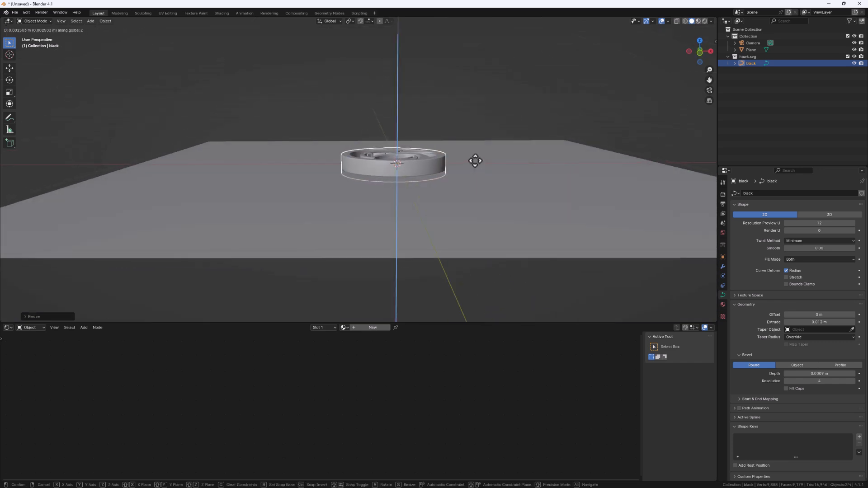
mouse_move(478, 155)
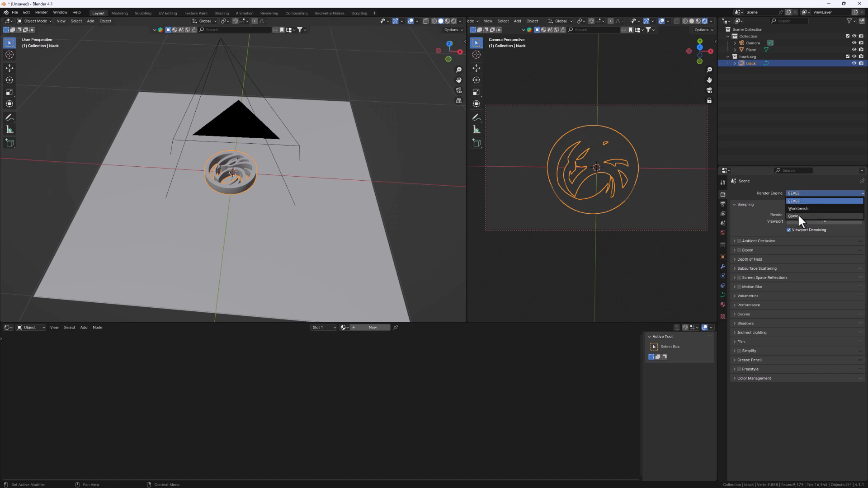
Switch the render engine to Cycles with GPU Compute as the render device
left_click(794, 215)
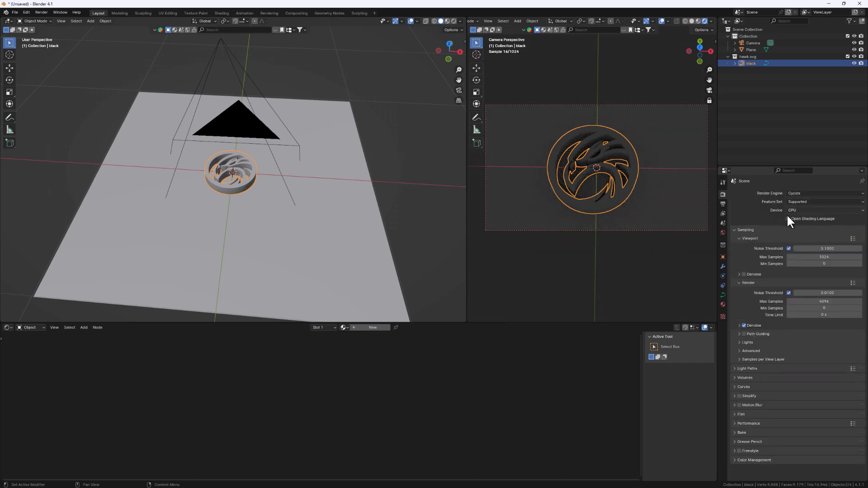
left_click(825, 210)
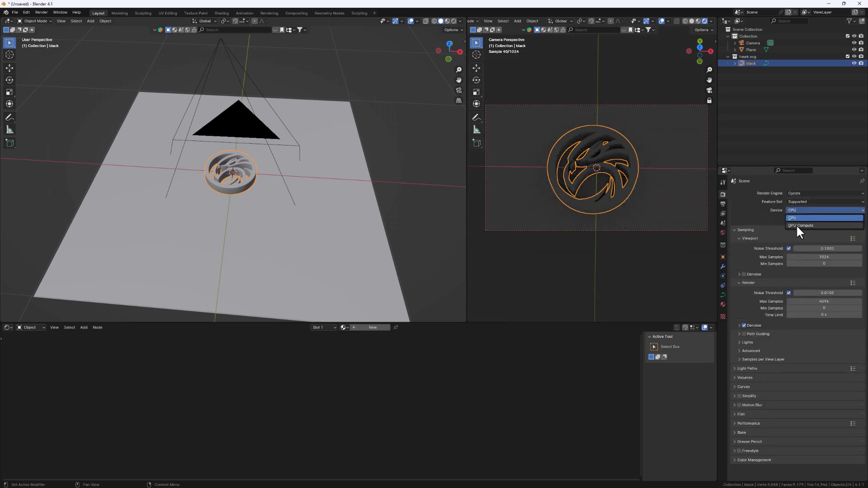
left_click(800, 225)
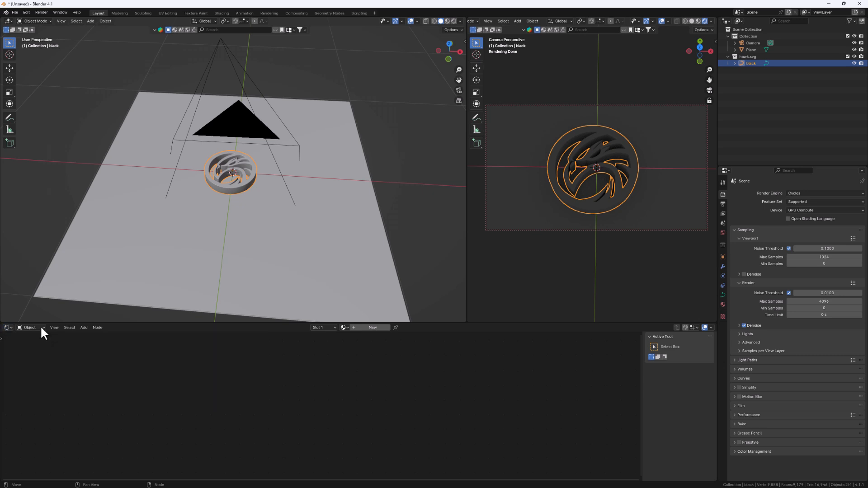
Switch the Shader Editor to World and load studio_small_08_4k.hdr as the environment texture
left_click(30, 328)
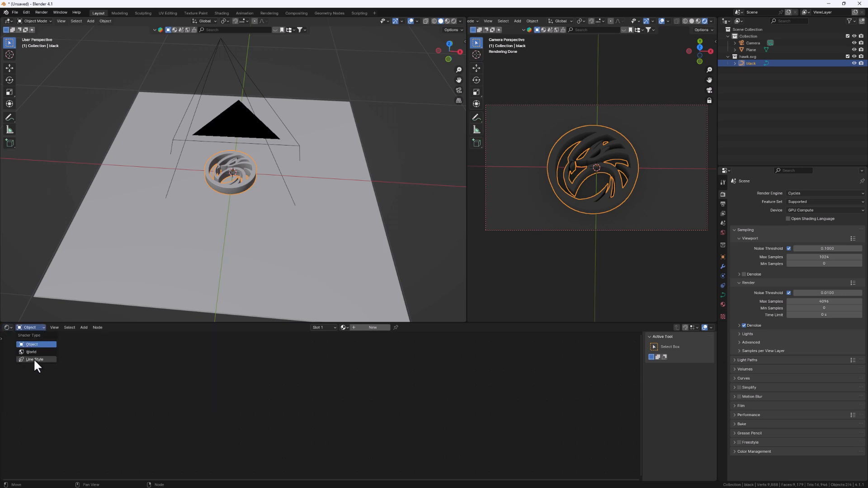
left_click(31, 352)
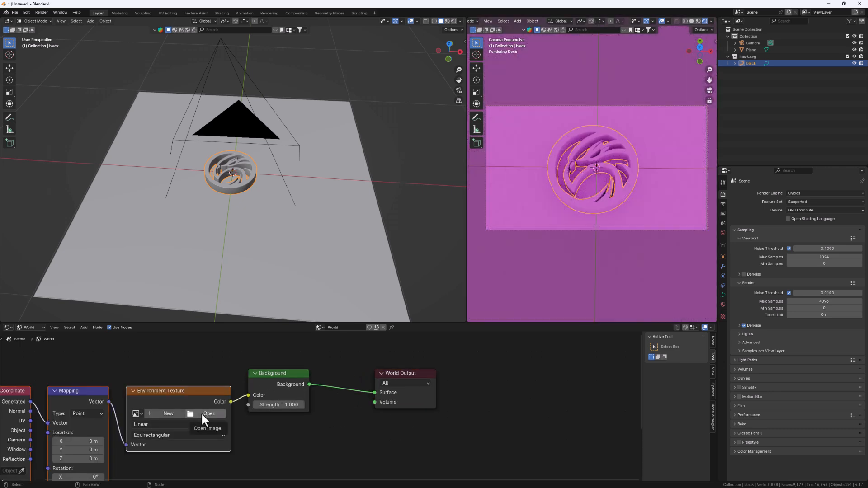
left_click(213, 413)
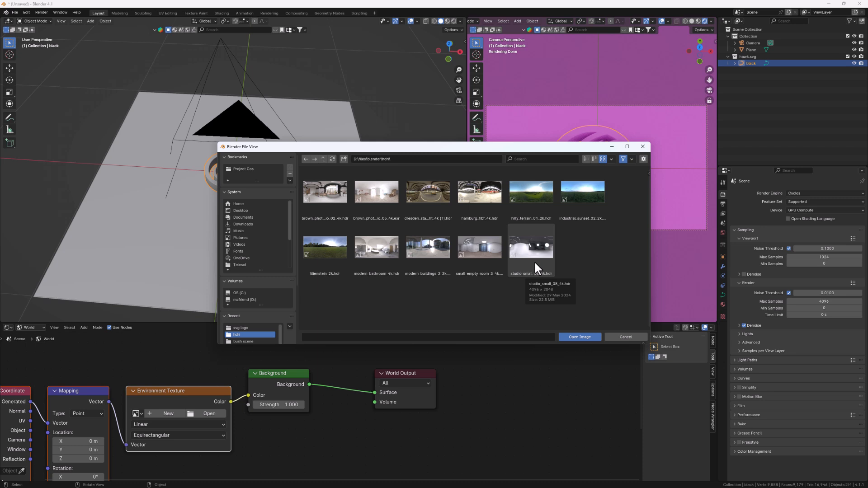
mouse_move(531, 260)
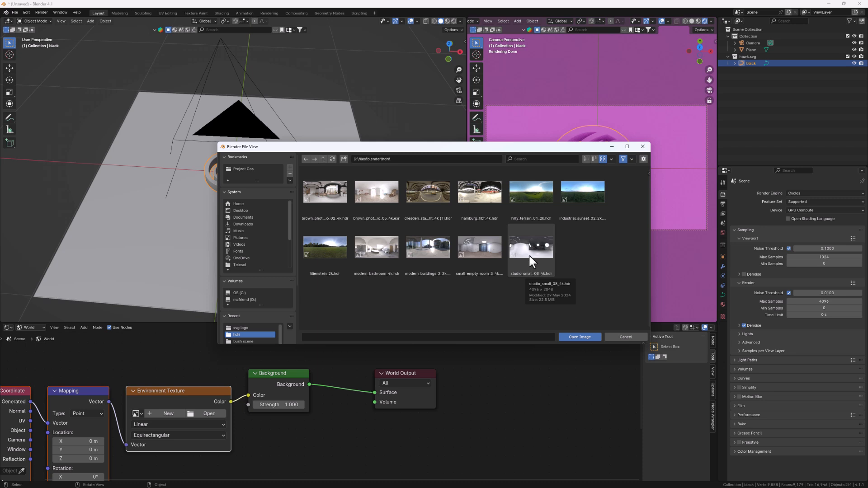
left_click(531, 247)
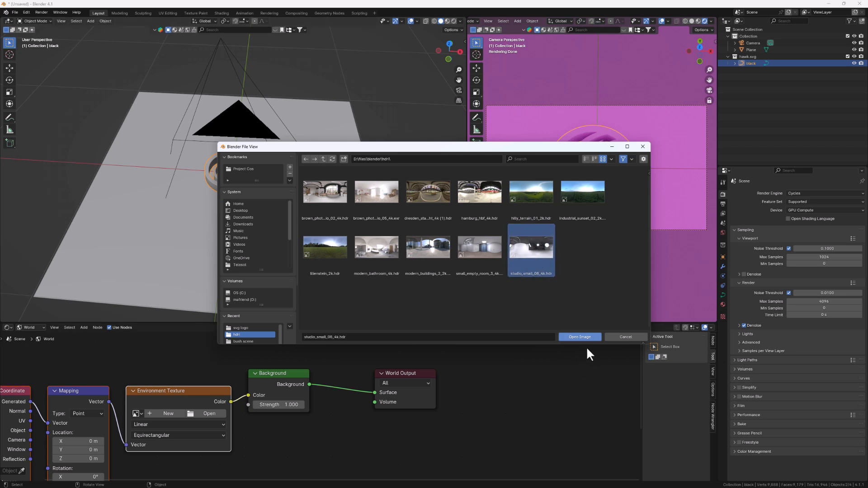
left_click(580, 337)
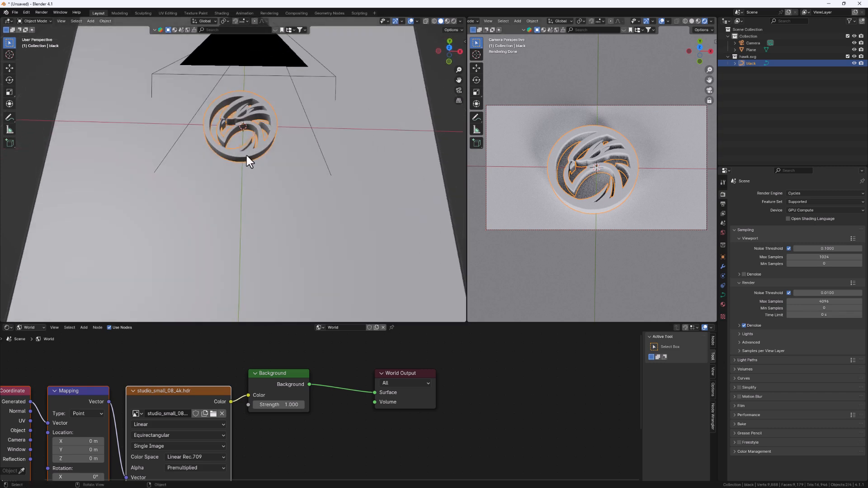
Set the coin material's Metallic to 1.0 and choose a copper base colour
left_click(28, 327)
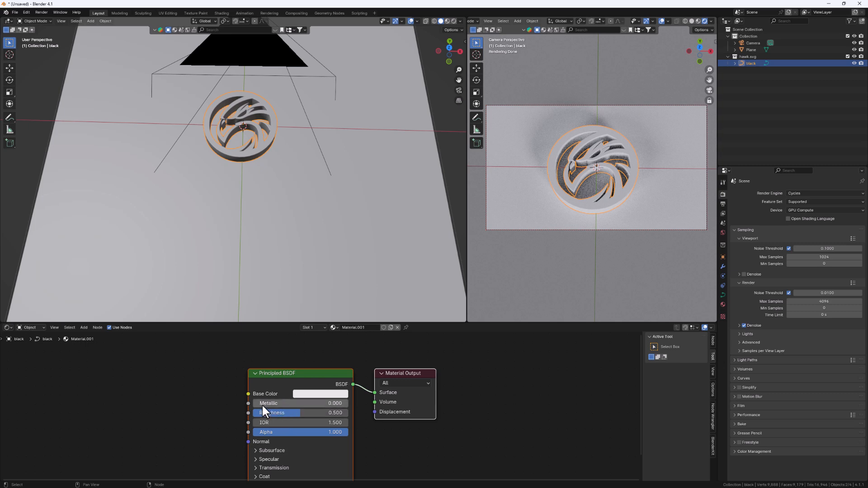
left_click_drag(260, 403, 343, 403)
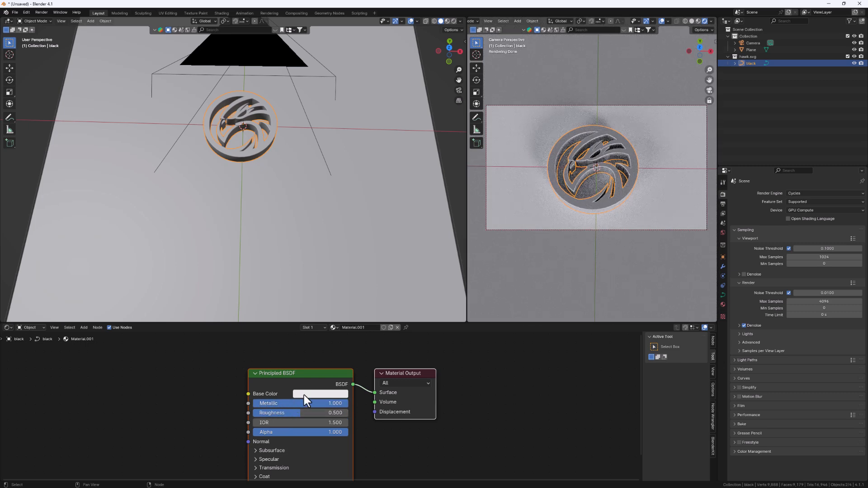
left_click(320, 394)
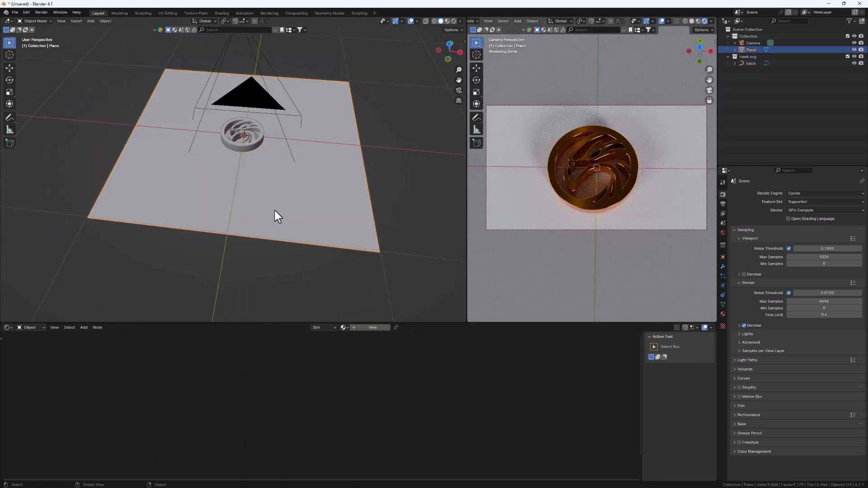
mouse_move(378, 334)
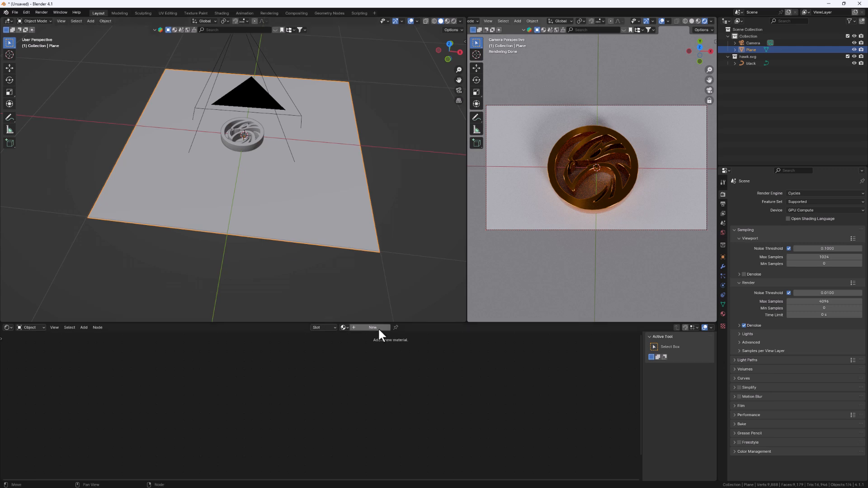
Create a new plane material with a black base colour and roughness about 0.84
left_click(372, 327)
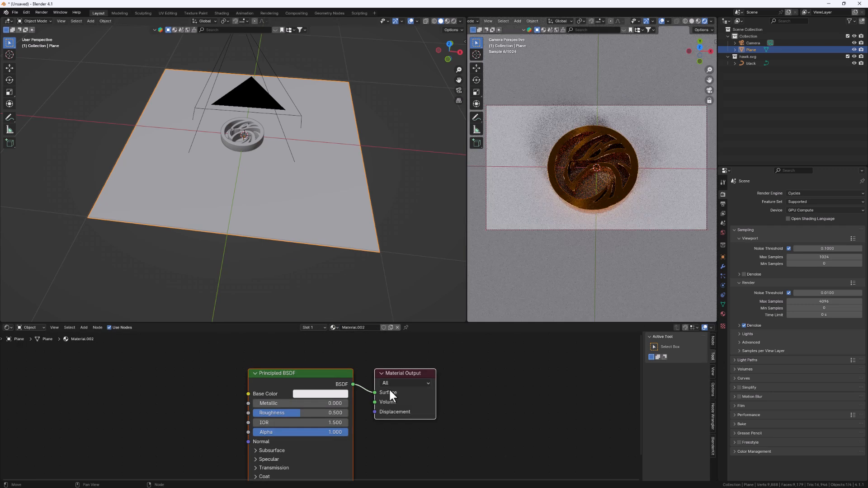
left_click(319, 394)
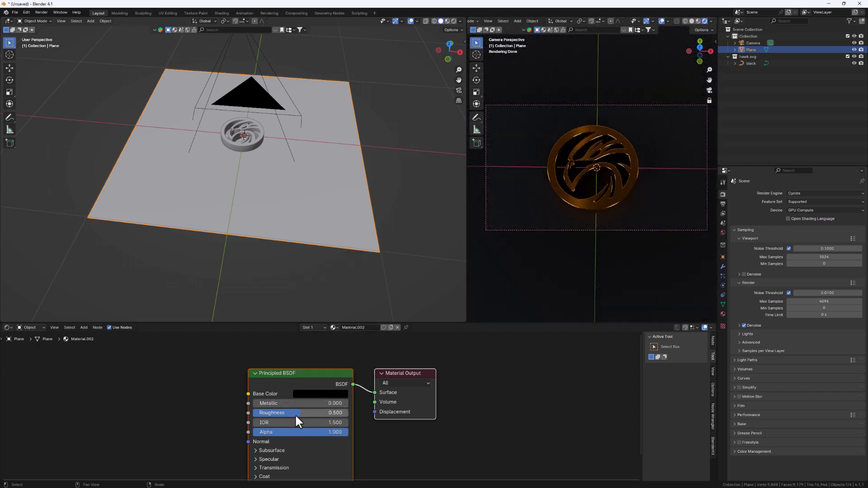
left_click_drag(294, 412, 335, 412)
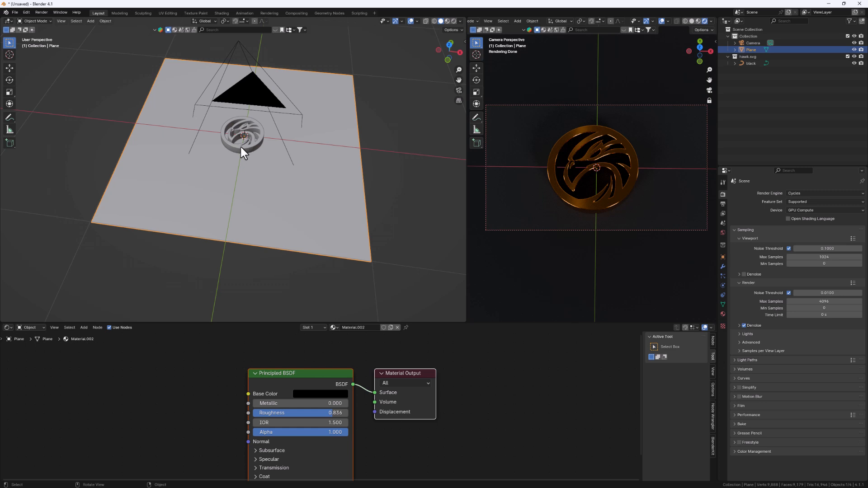
mouse_move(229, 156)
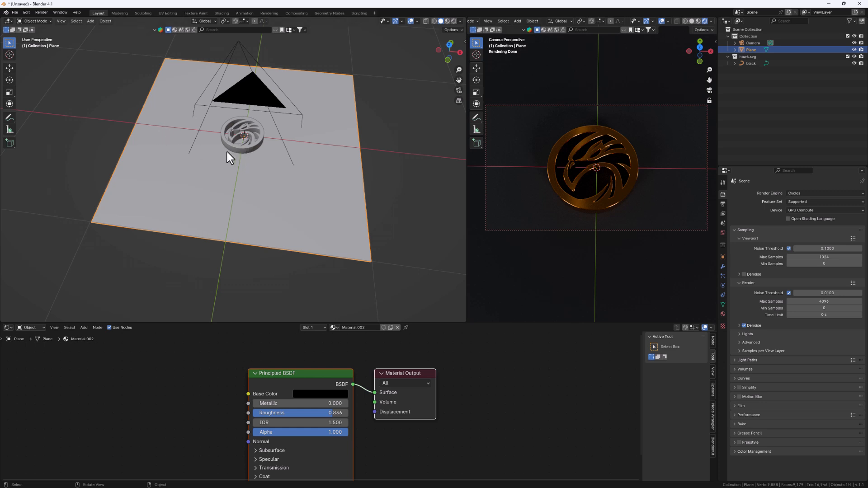
Add an area light, review its settings, and add a second area light
left_click(90, 21)
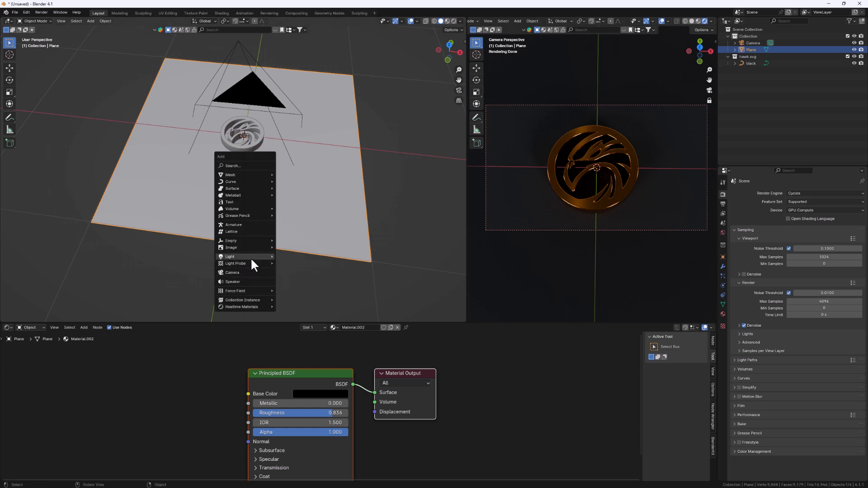
left_click(229, 256)
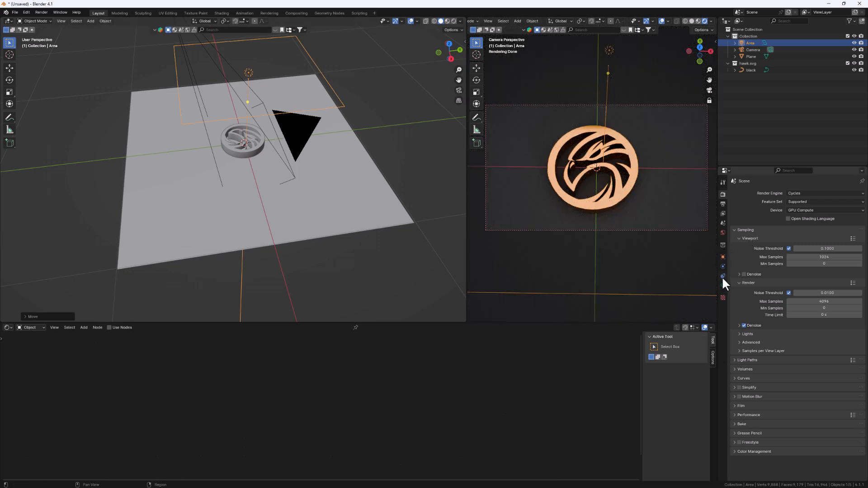
left_click(723, 286)
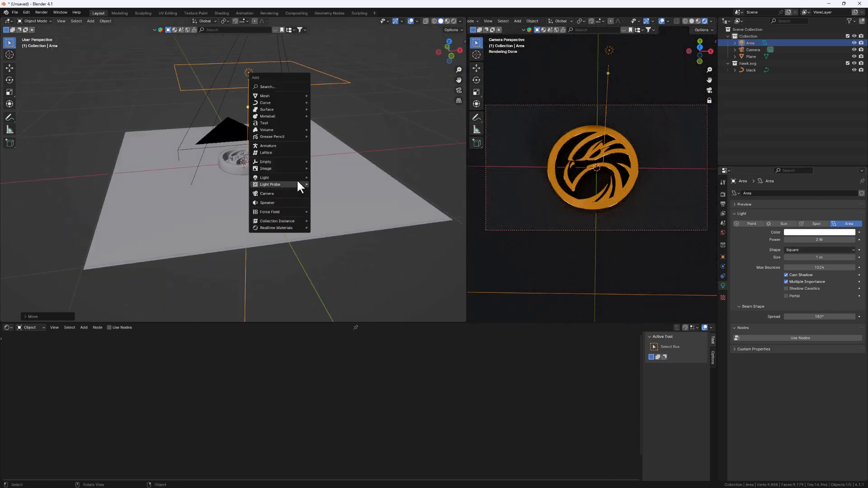
left_click(264, 177)
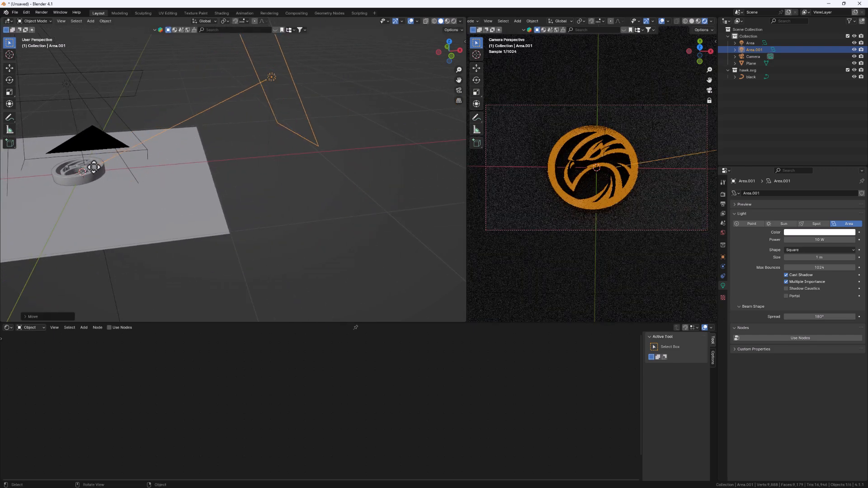
left_click(750, 42)
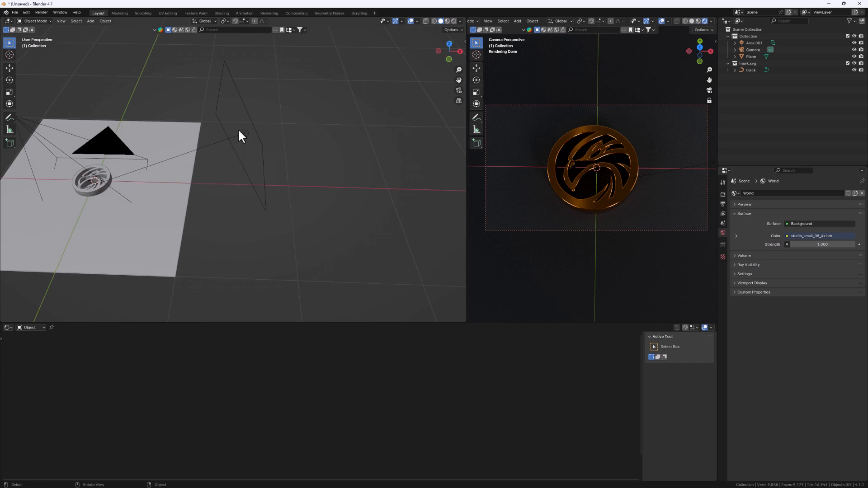
Enter 100 for the light's power, make it Disk-shaped, and duplicate it
left_click(240, 135)
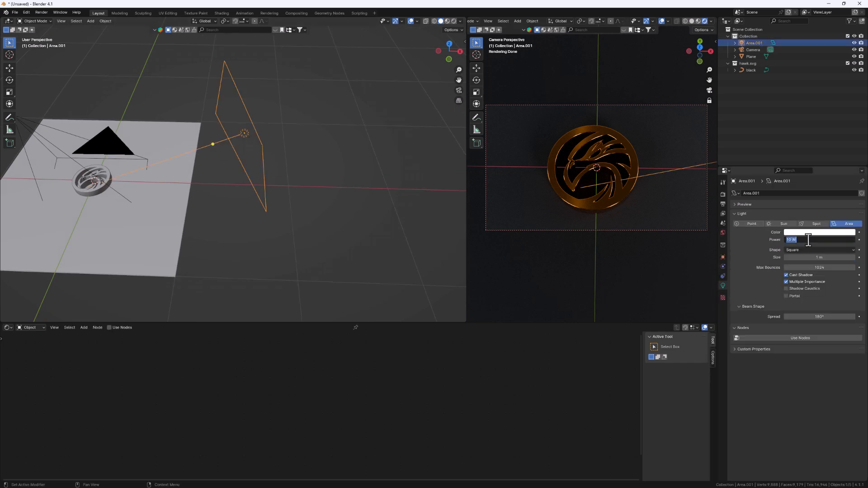
type("100")
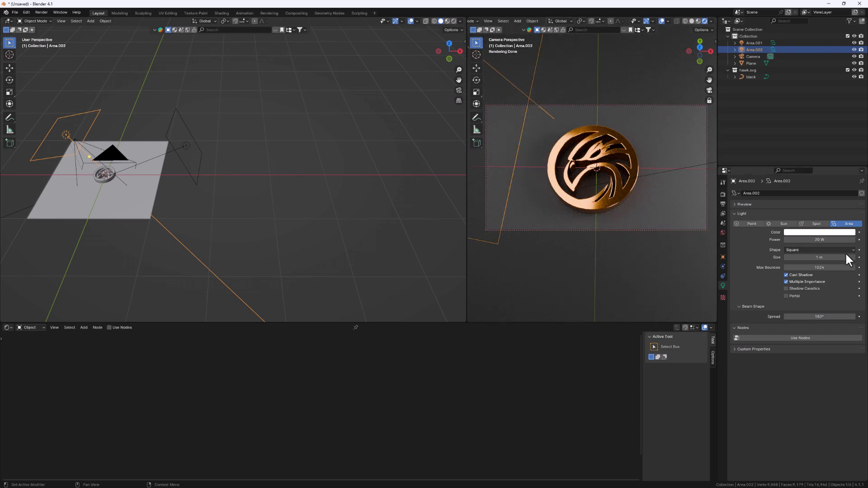
left_click(817, 250)
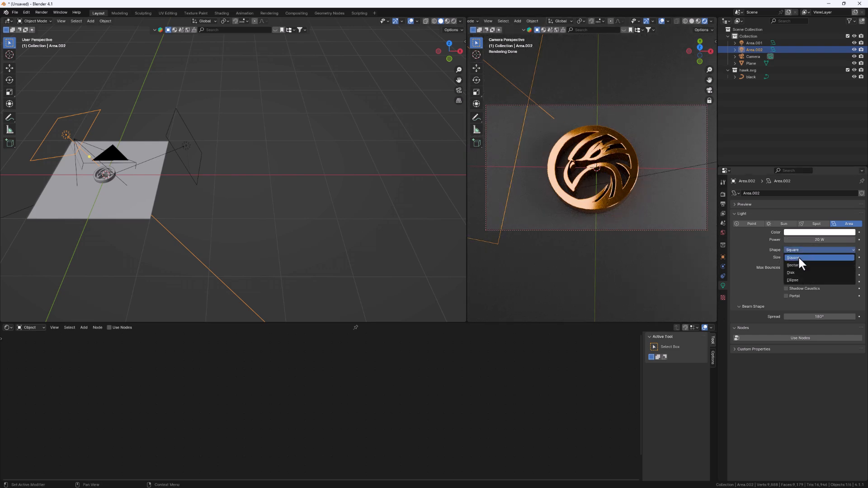
left_click(790, 273)
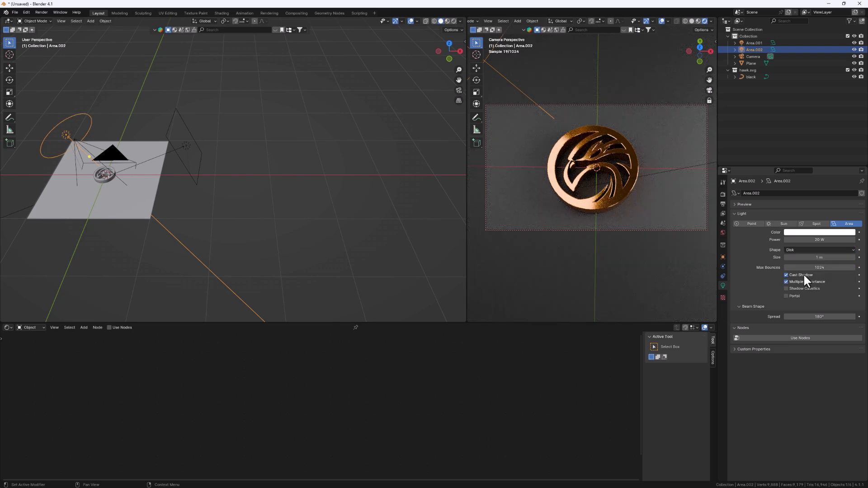
key("s")
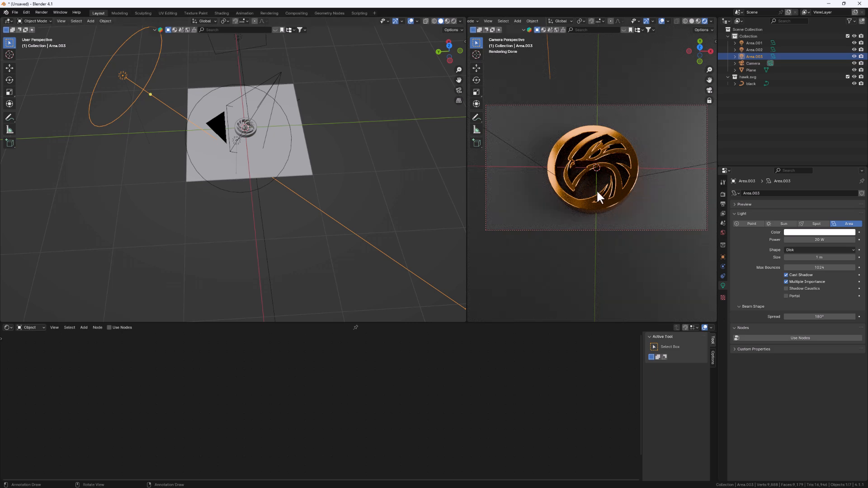
In Render Properties' Color Management, set the Look to Very High Contrast
left_click(723, 194)
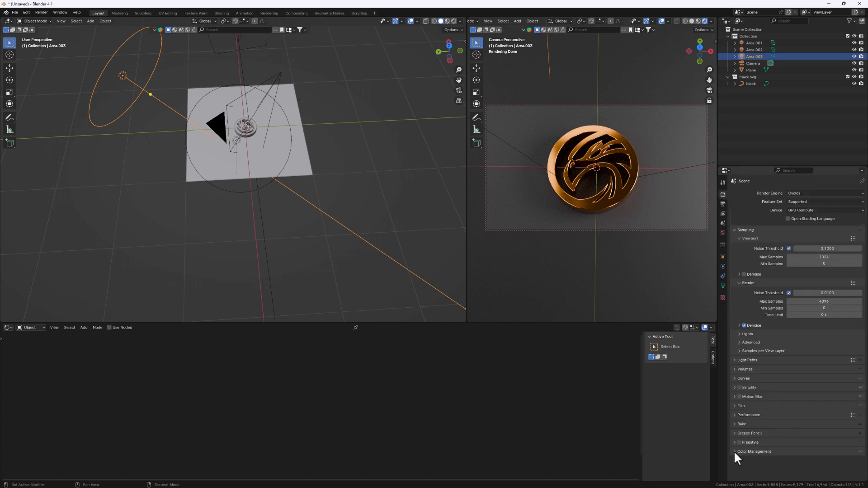
left_click(740, 452)
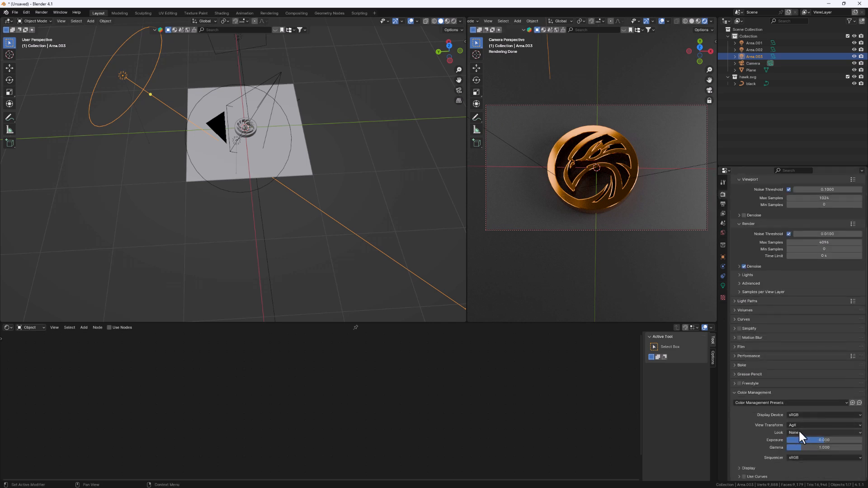
left_click(821, 433)
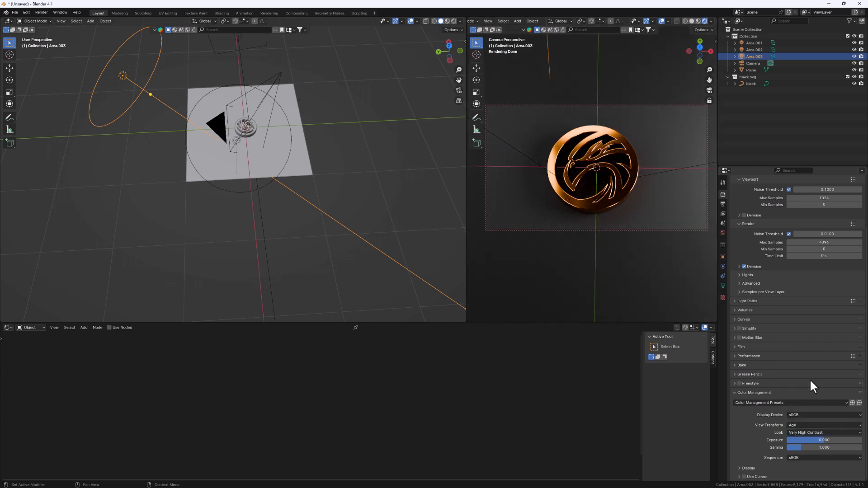
mouse_move(173, 122)
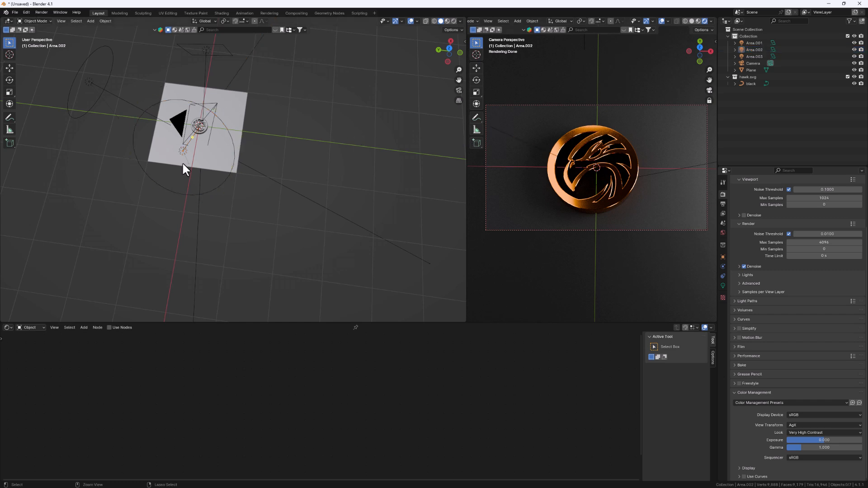
Set the final render's Max Samples to 100
left_click(41, 12)
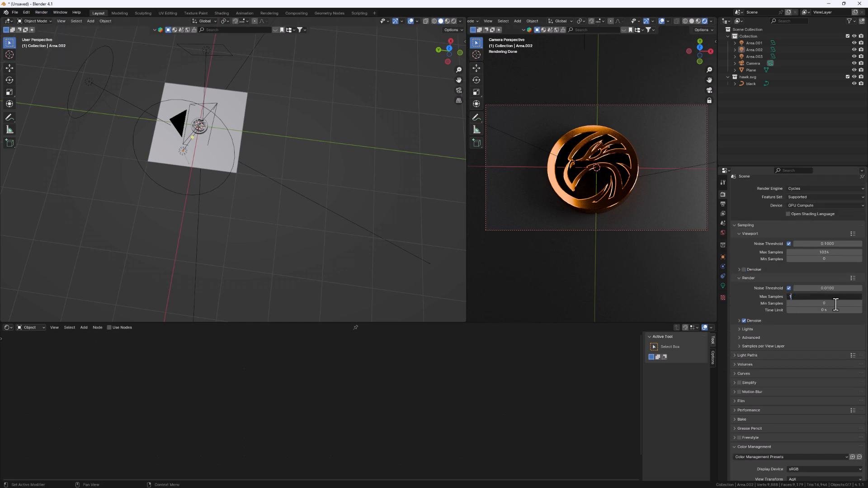
type("100")
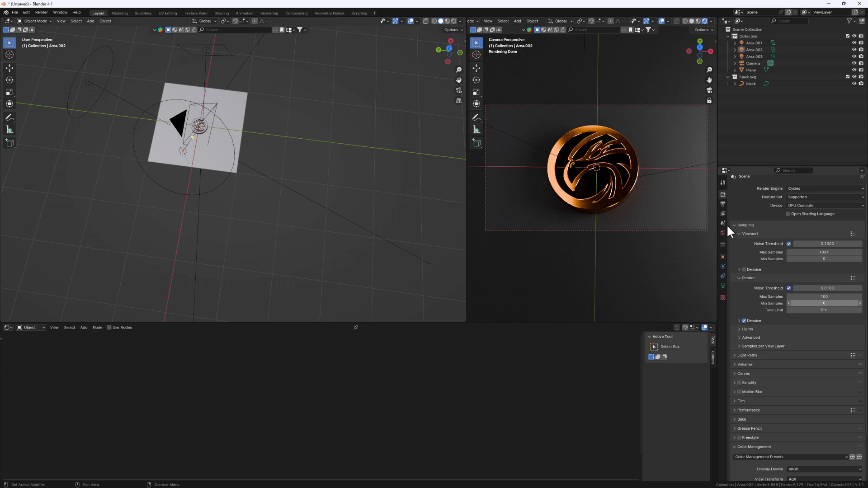
left_click(41, 12)
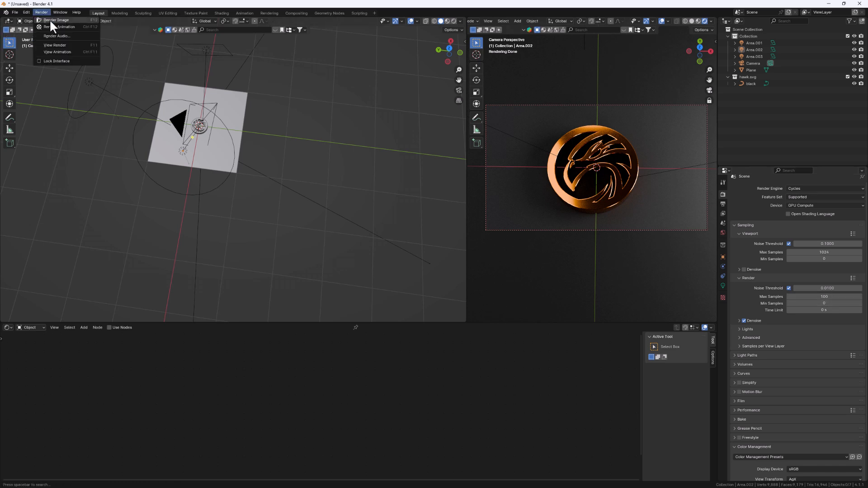
Start the final Render Image of the copper hawk coin
left_click(56, 20)
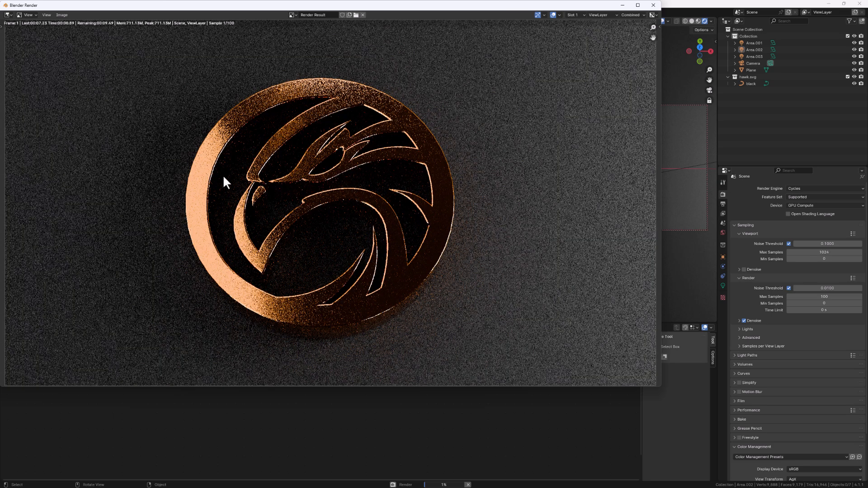
mouse_move(280, 166)
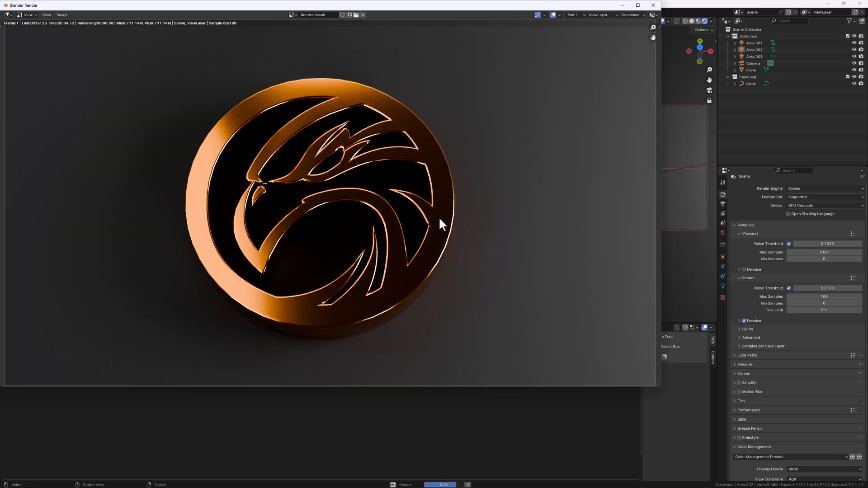
mouse_move(607, 278)
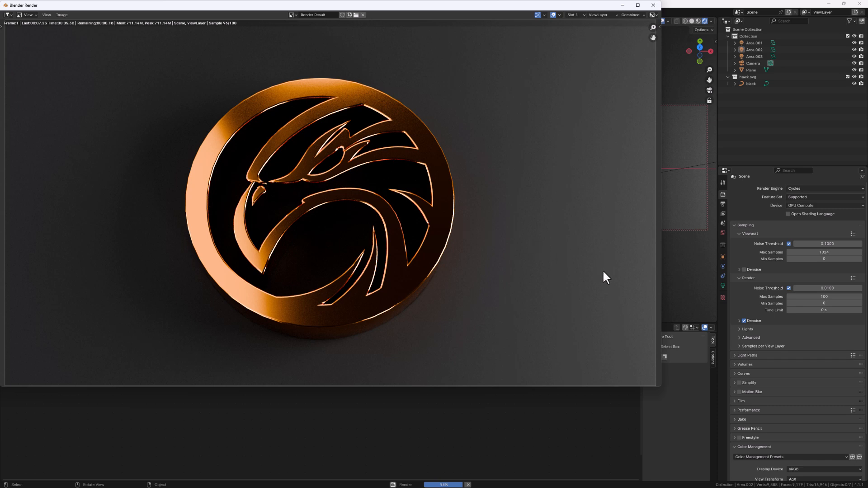
mouse_move(275, 204)
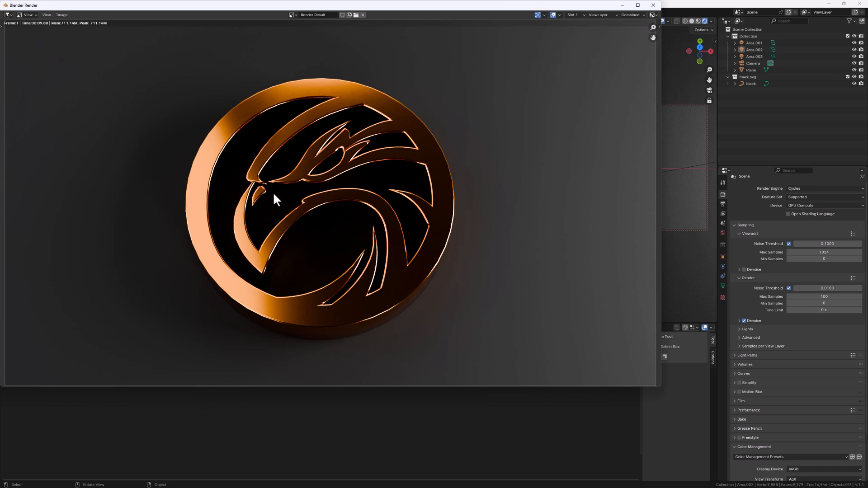
mouse_move(339, 285)
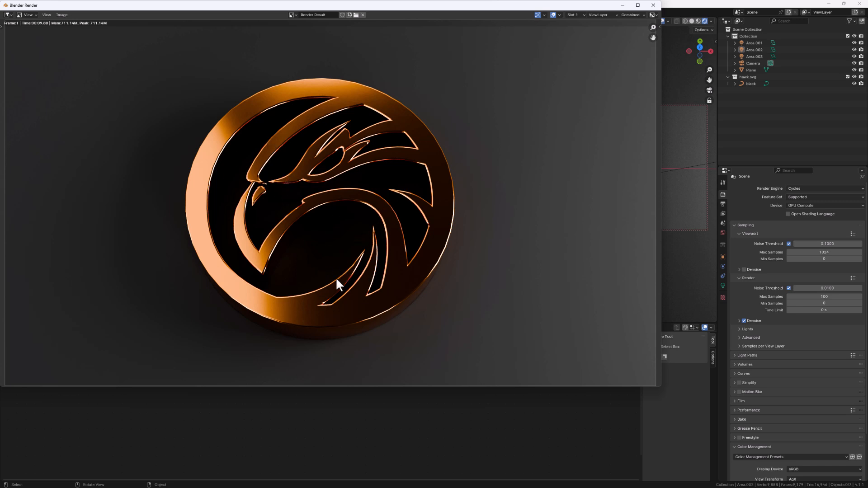
mouse_move(379, 321)
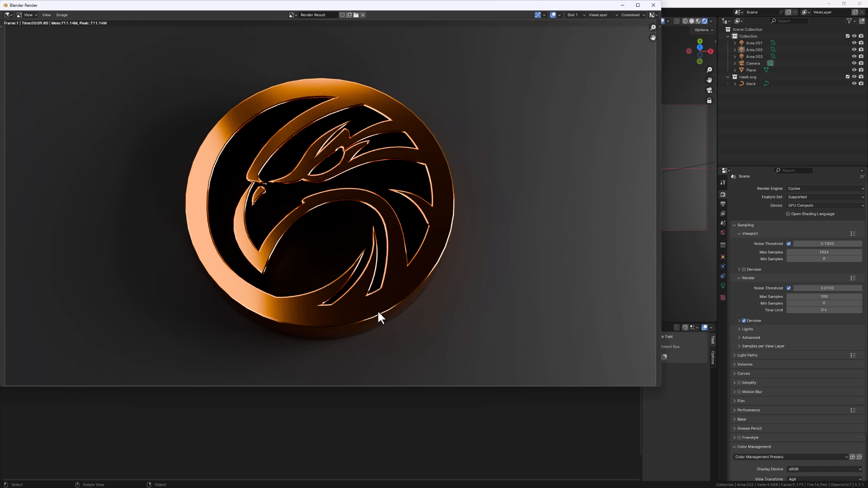
mouse_move(420, 272)
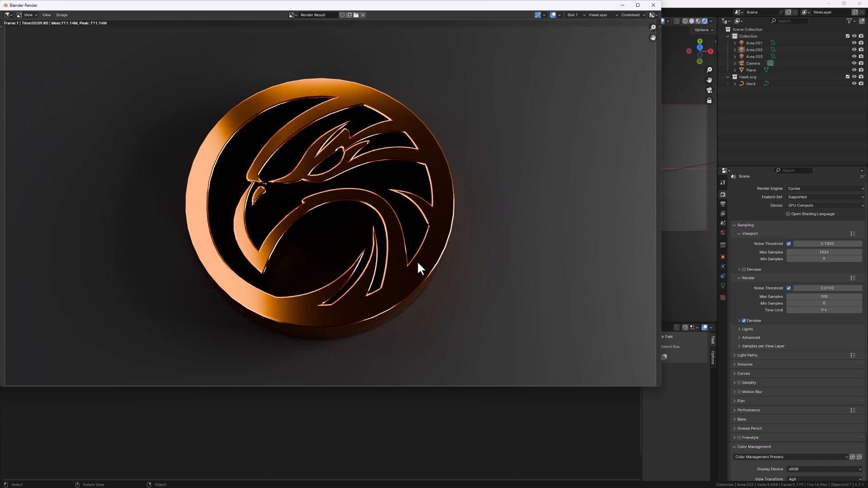